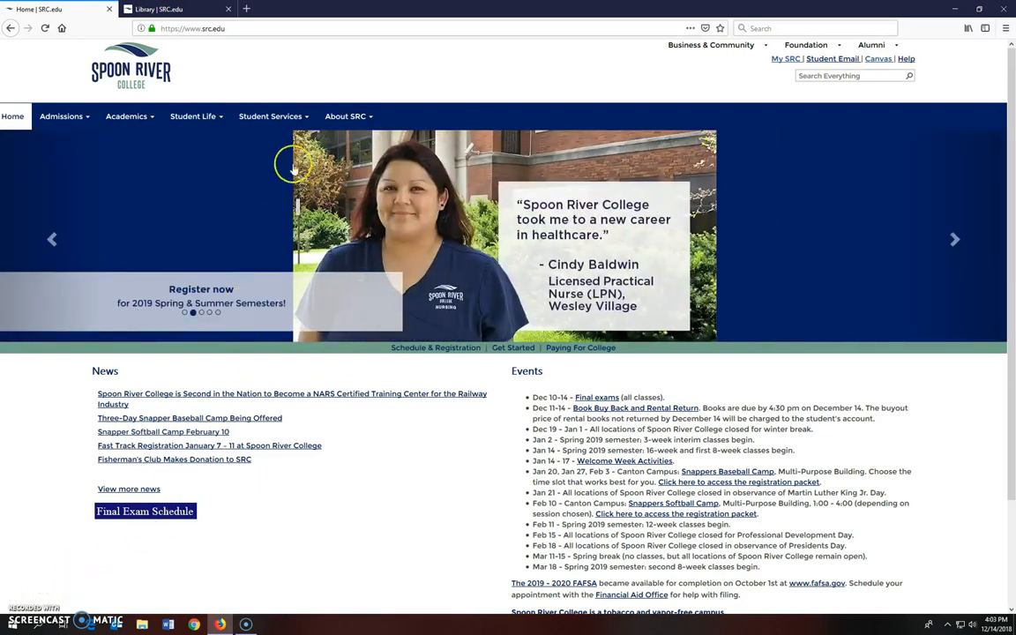
- Go from Student Services to Library Services and Databases A-Z, then open PsycARTICLES
left_click(271, 115)
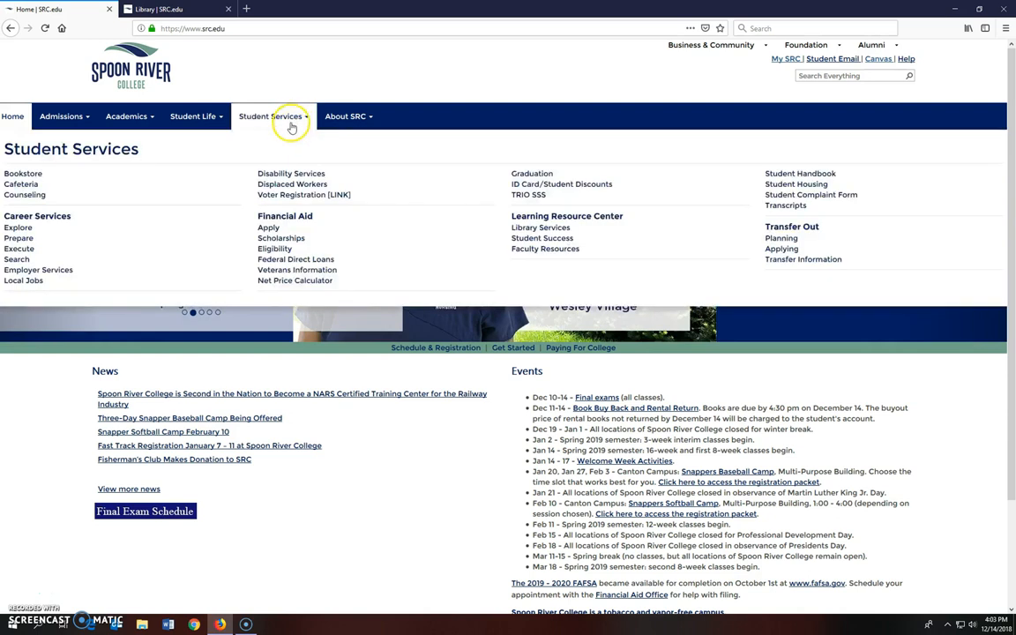
mouse_move(541, 227)
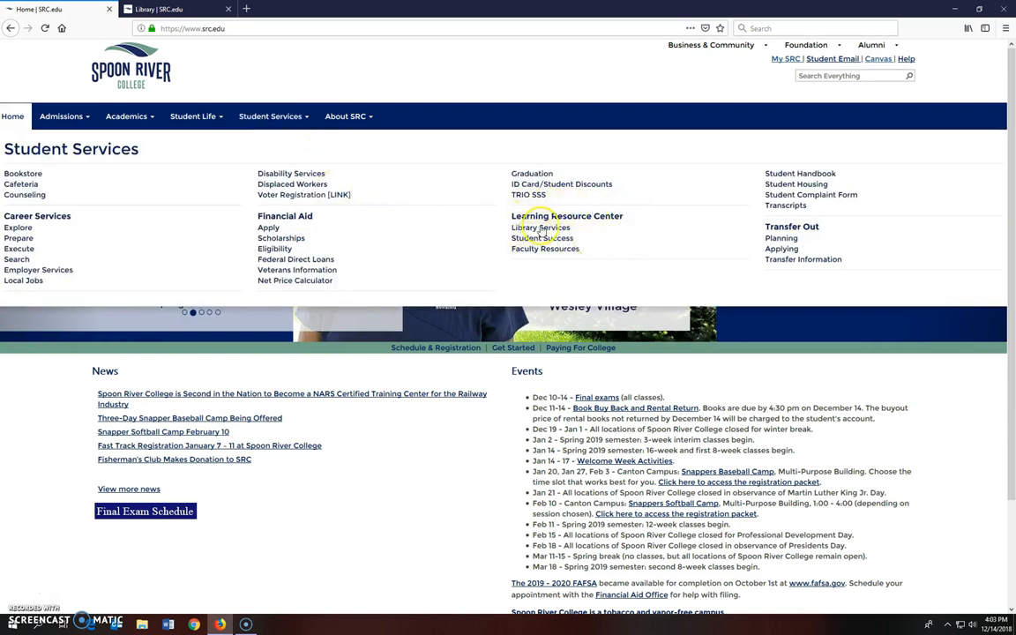
left_click(541, 227)
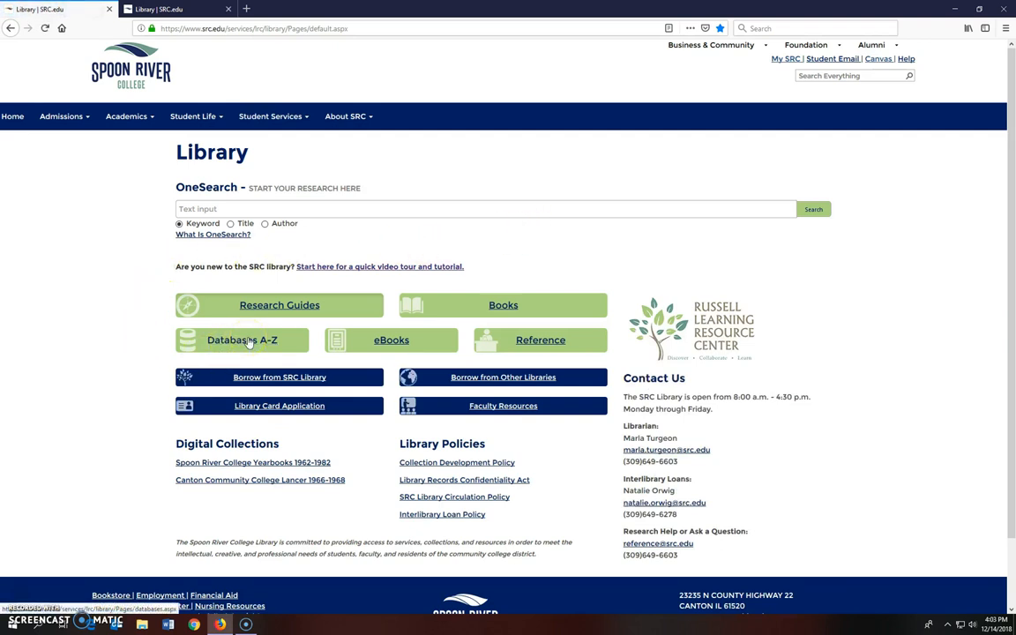
left_click(242, 339)
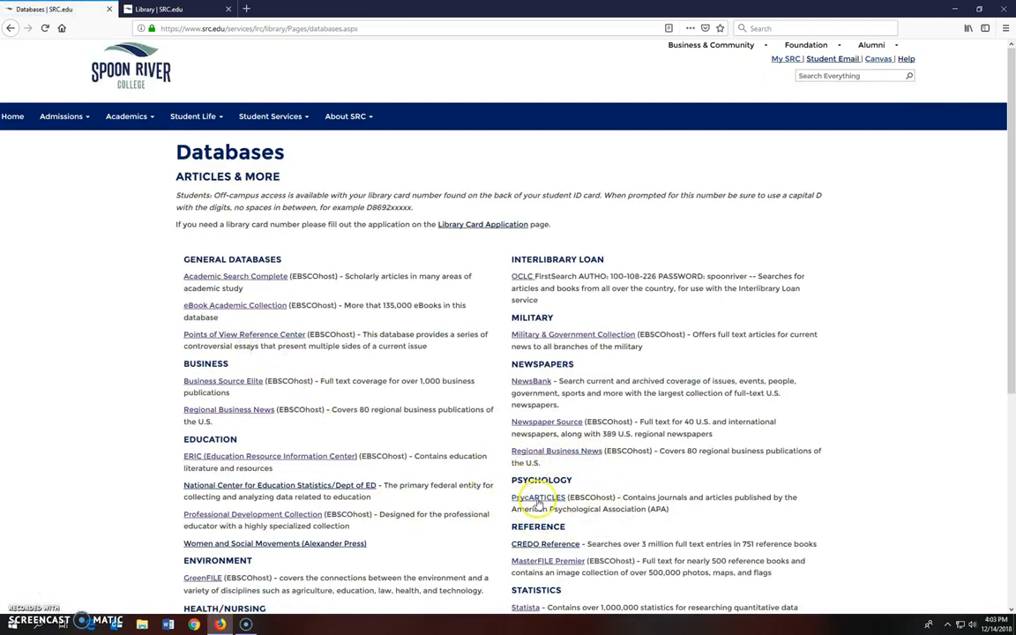
left_click(538, 497)
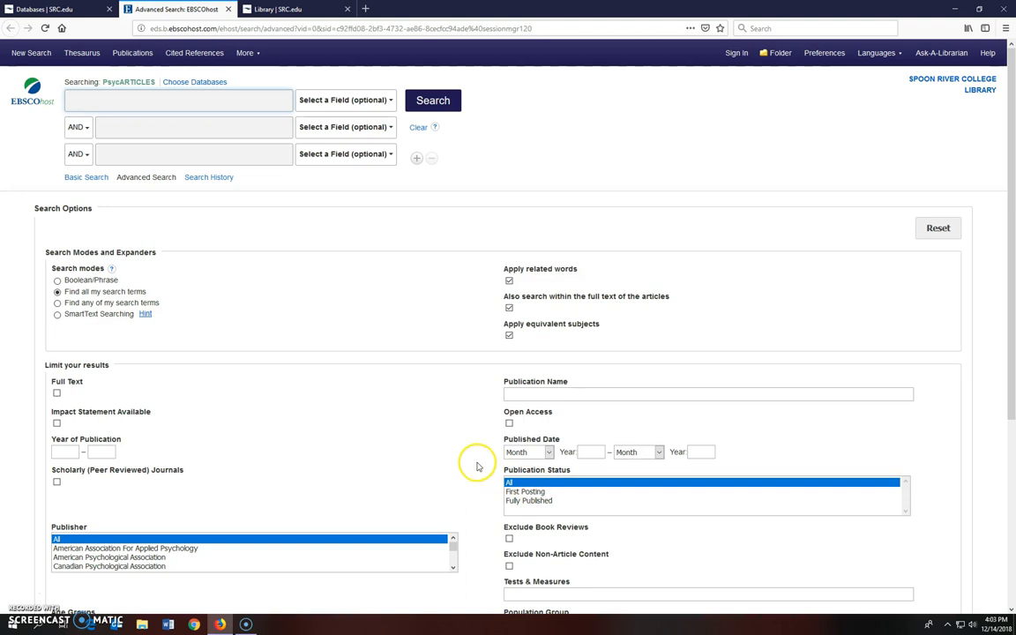
mouse_move(459, 473)
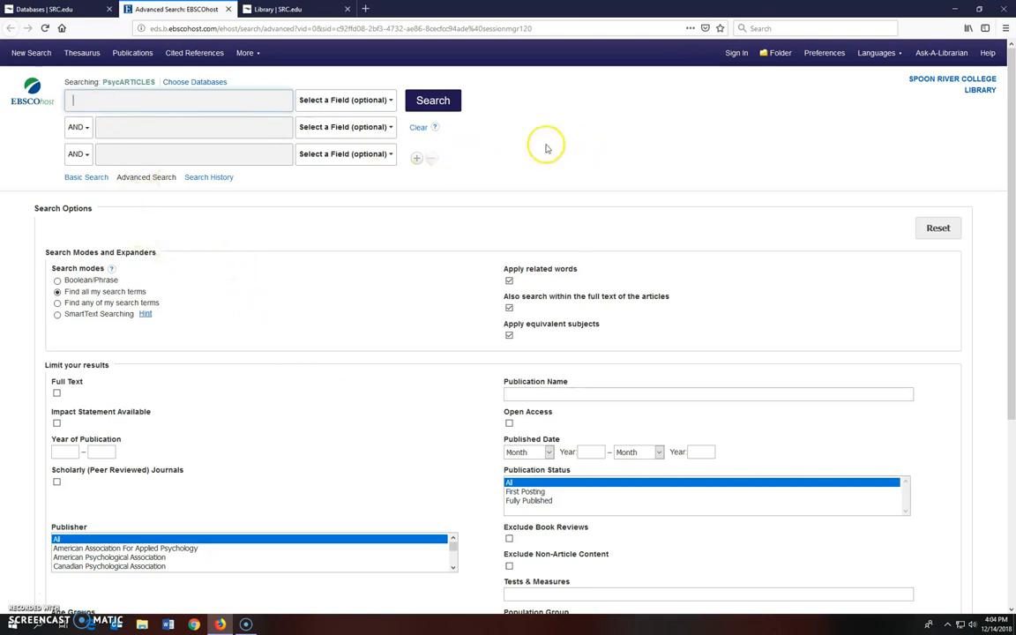
- Enter 'personality disorders' in the first Advanced Search box
type("personality disorders")
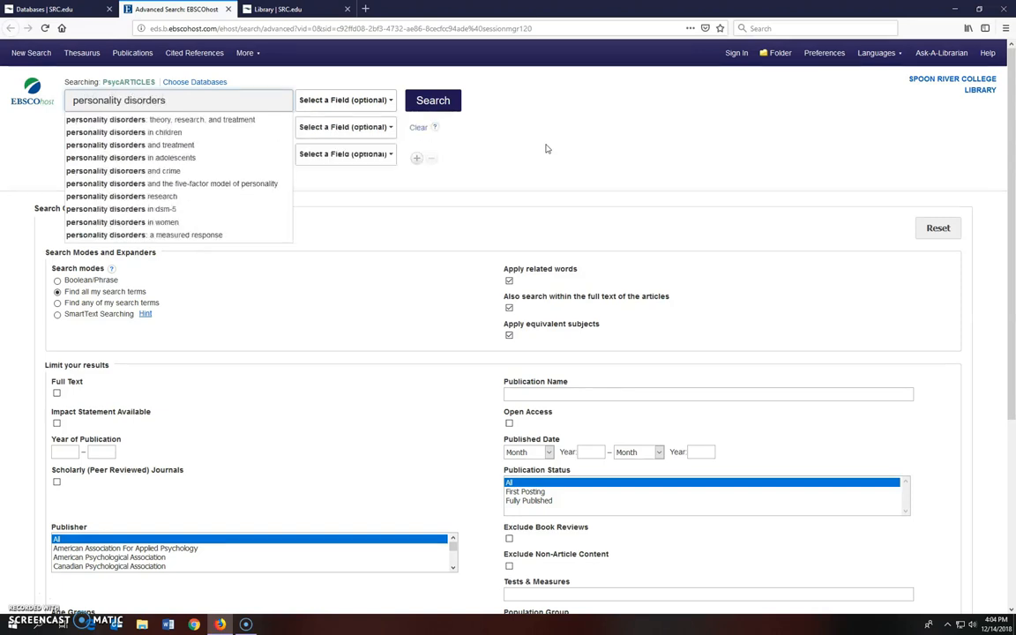
- Run the personality disorders search, limited to Full Text and publications starting 2009
left_click(432, 100)
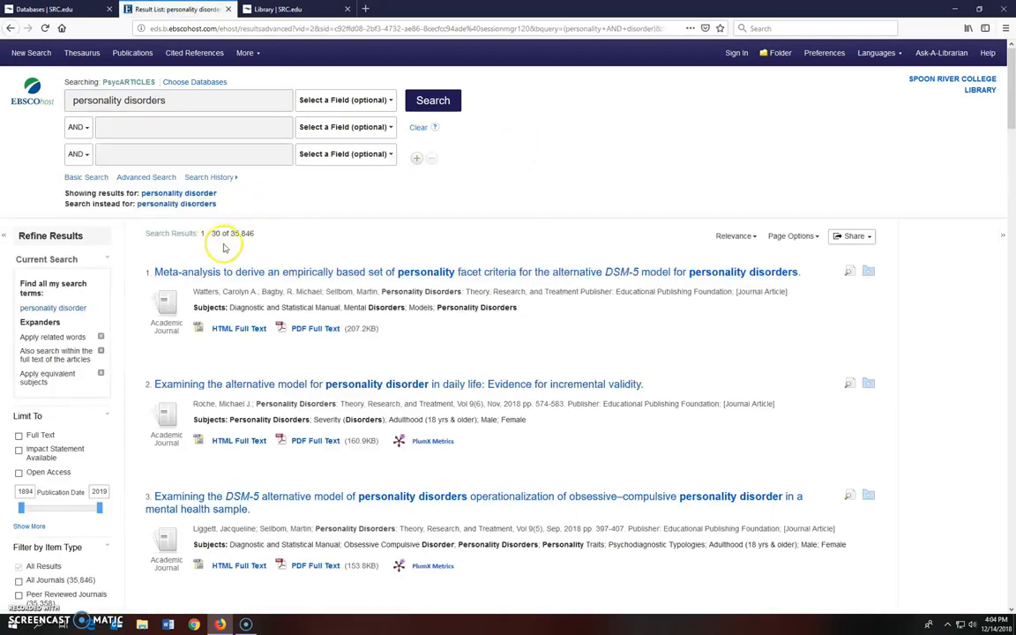
mouse_move(295, 222)
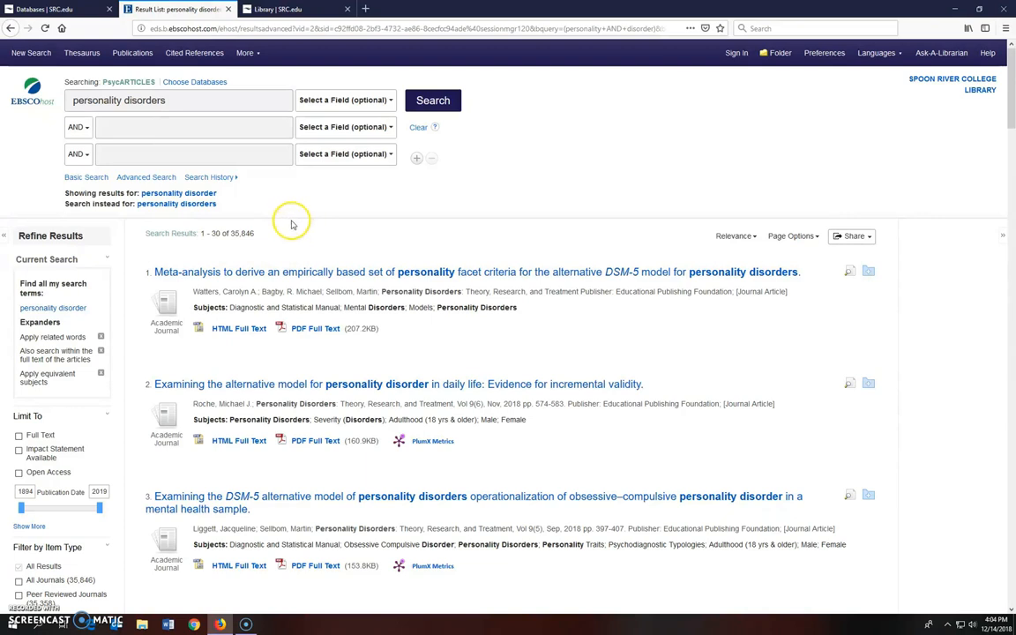
mouse_move(143, 373)
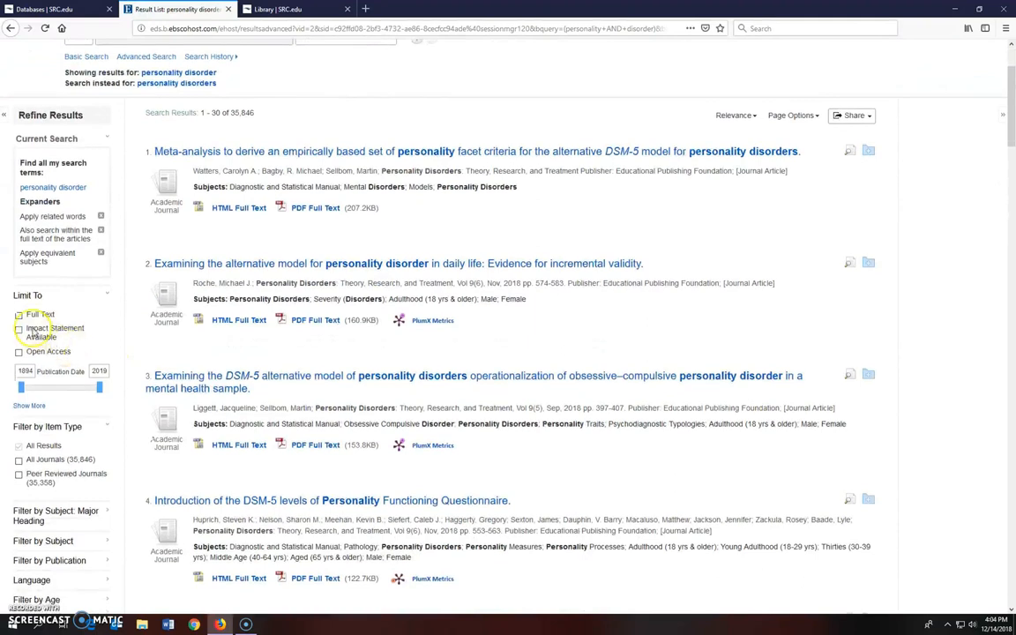
left_click(18, 314)
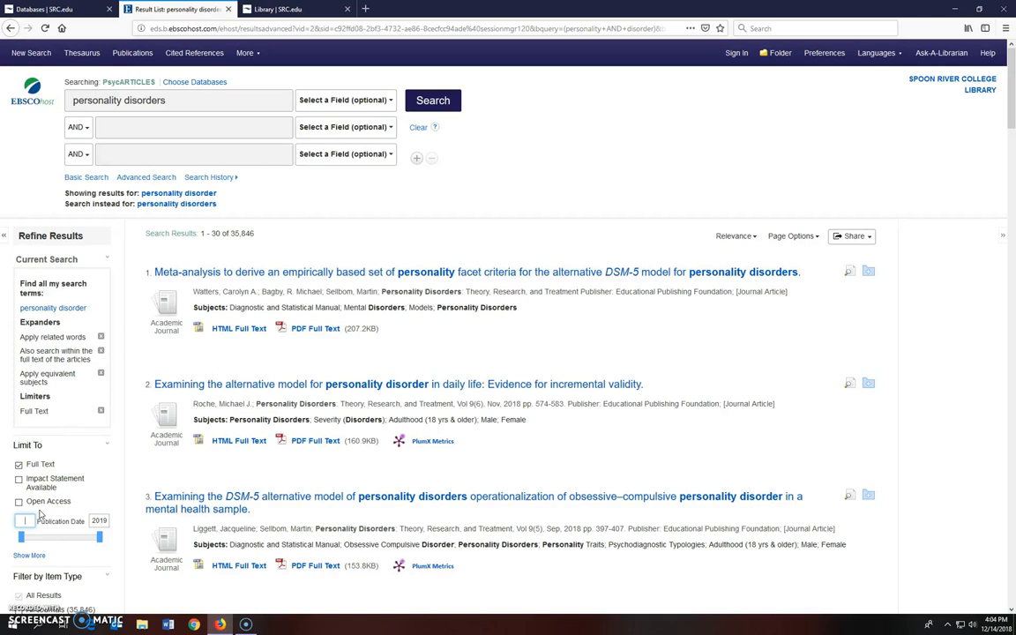
left_click_drag(21, 536, 21, 536)
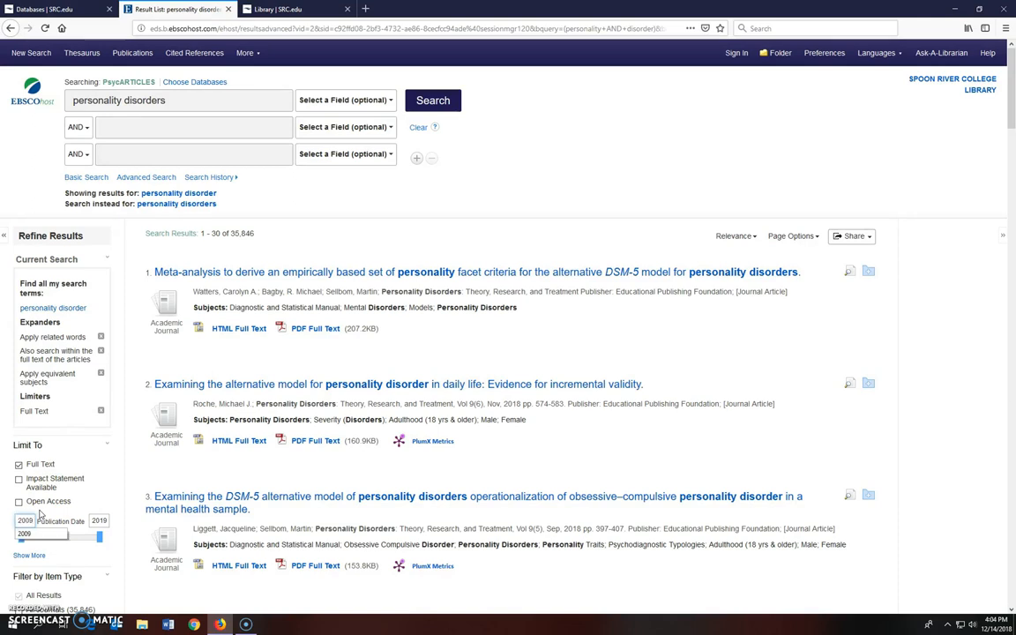
left_click(344, 100)
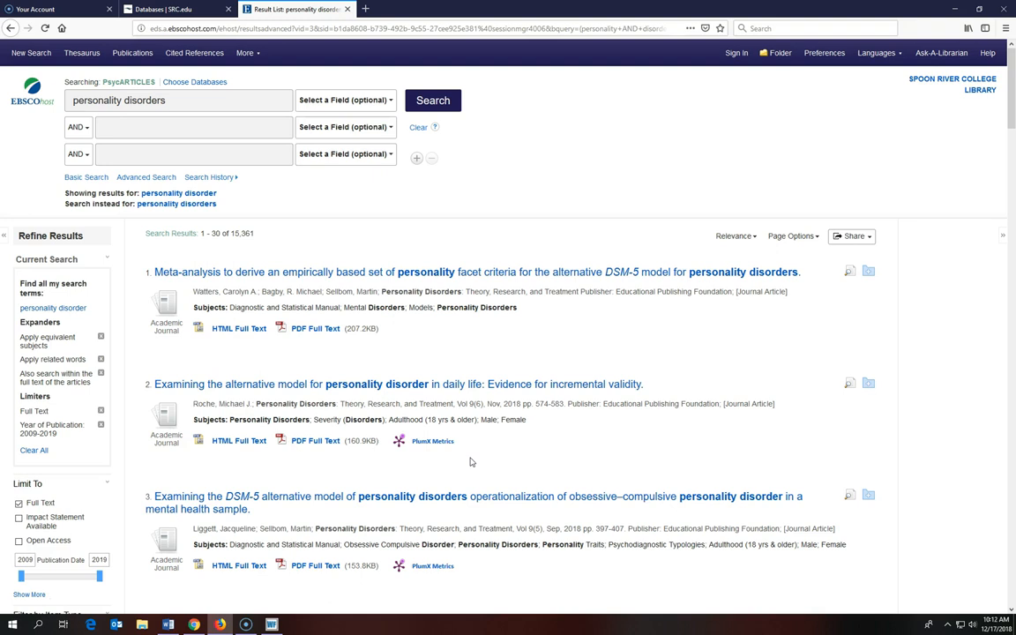
- Apply the 'adolescent development' subject filter from the full subject list
scroll("down", 3)
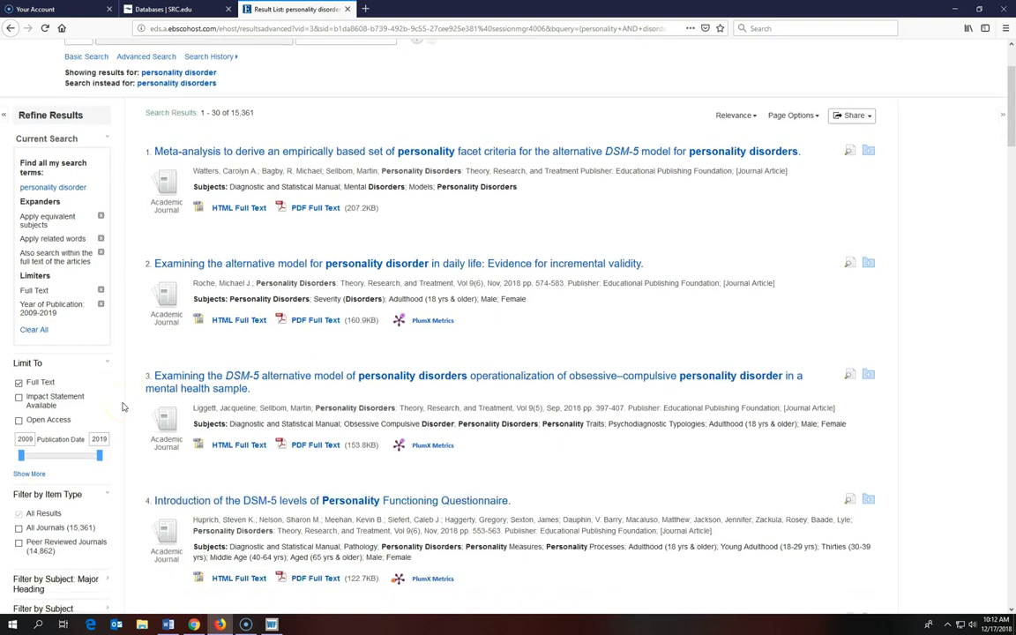
scroll("down", 3)
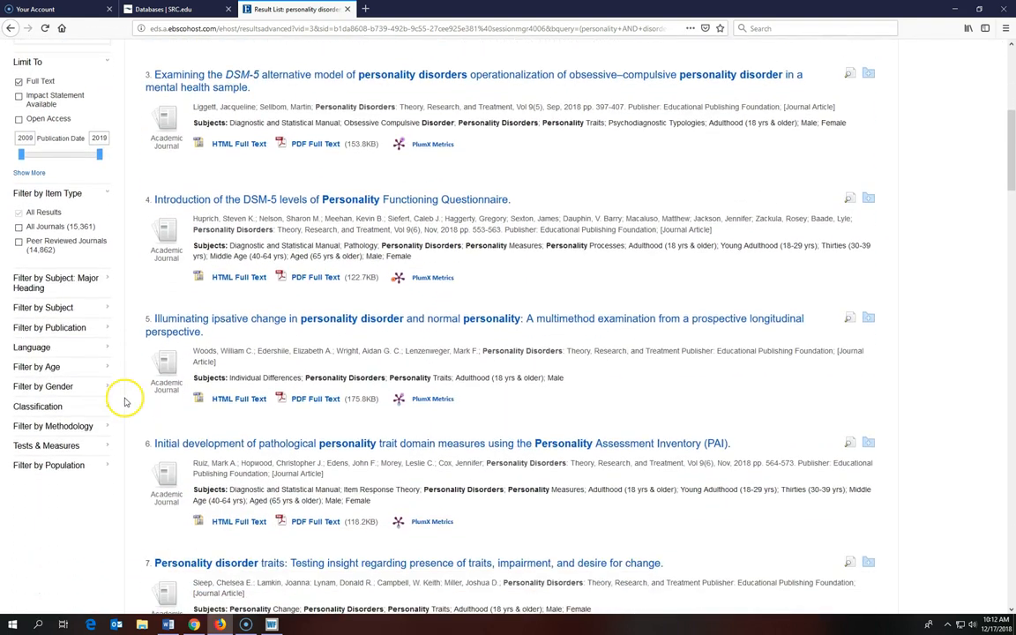
left_click(42, 307)
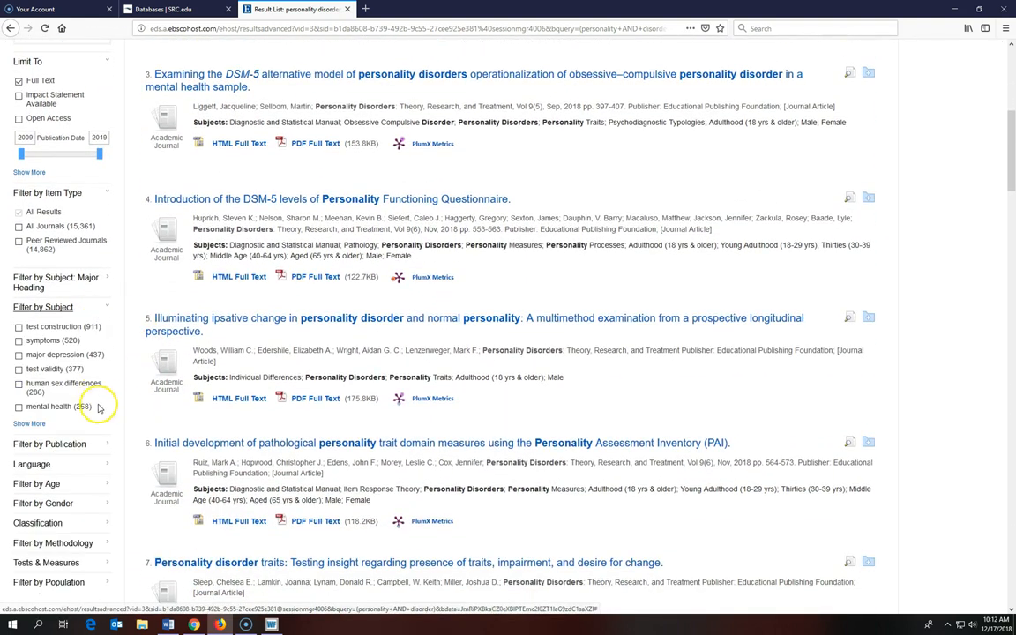
left_click(29, 424)
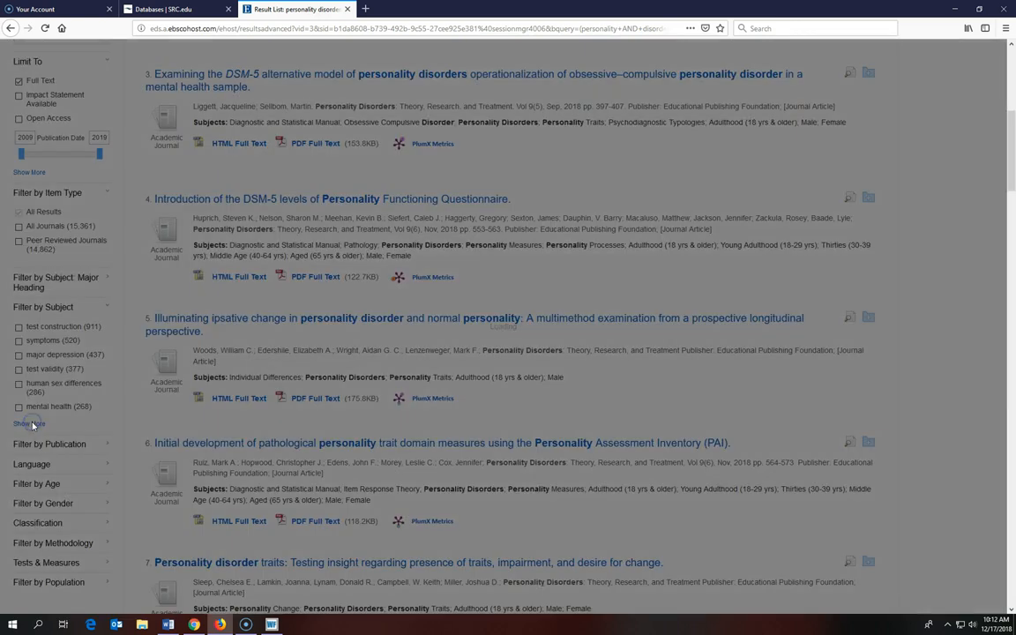
left_click(30, 423)
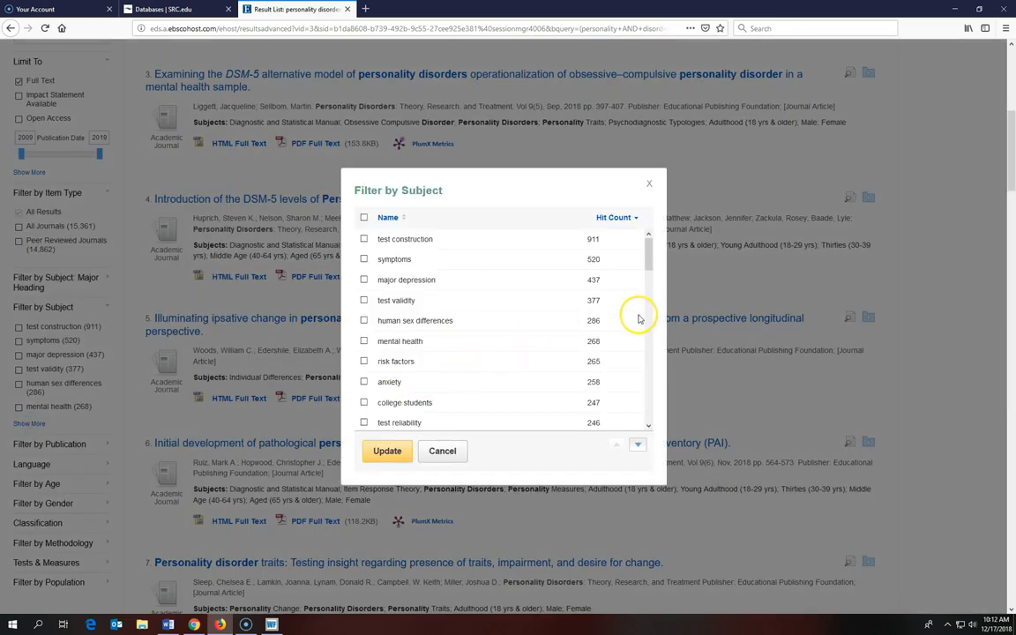
scroll("down", 3)
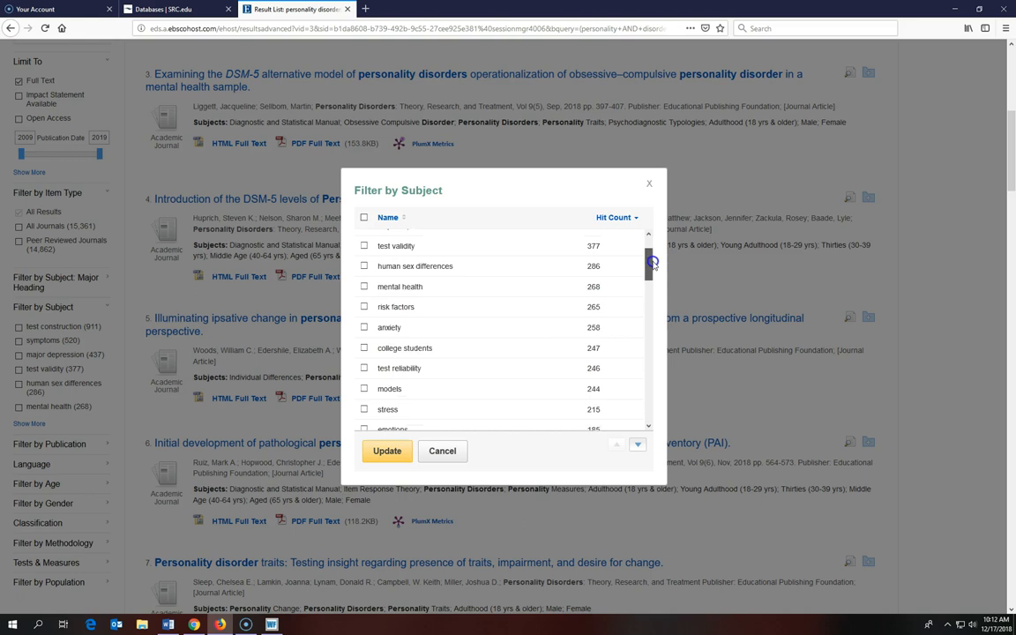
scroll("down", 3)
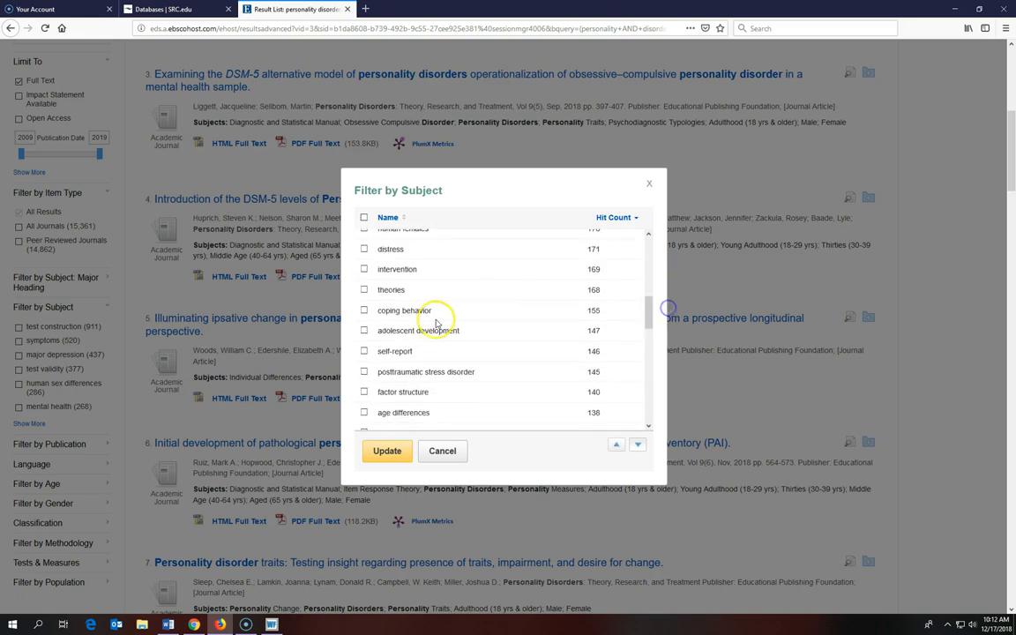
left_click(363, 329)
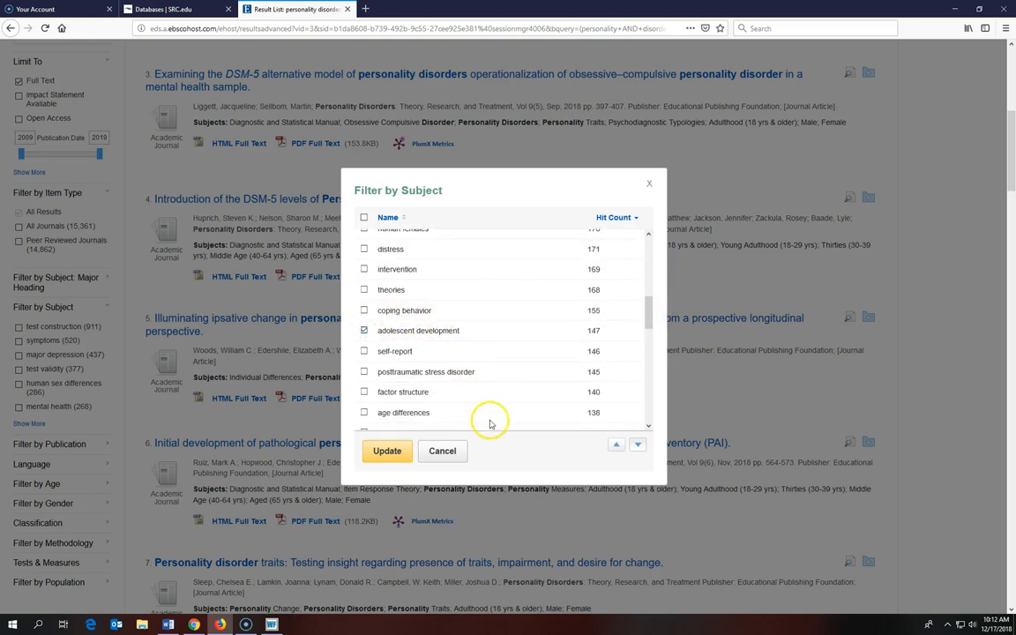
left_click(387, 451)
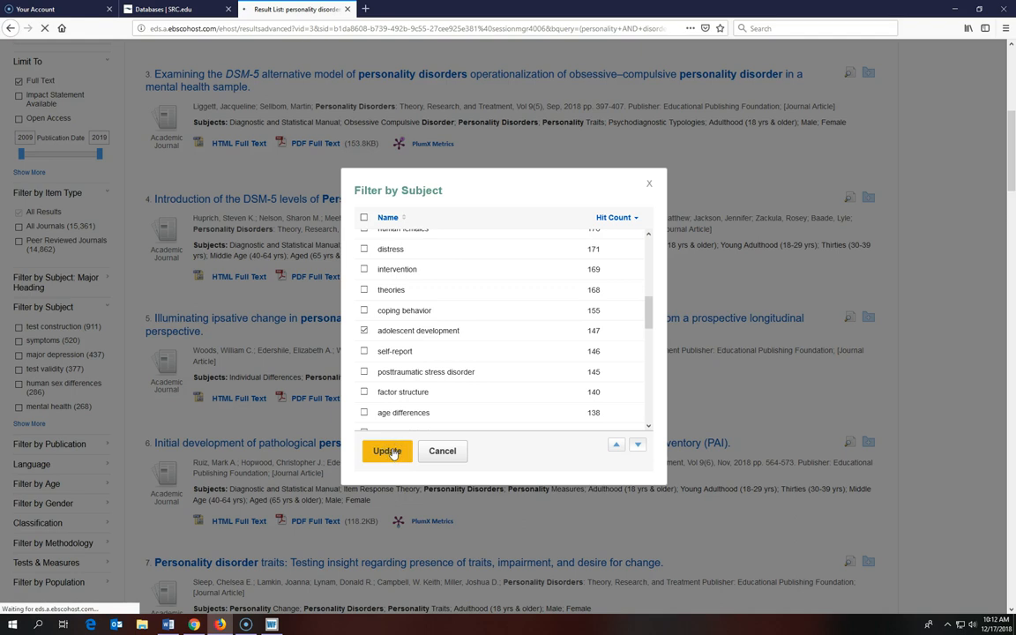
left_click(387, 451)
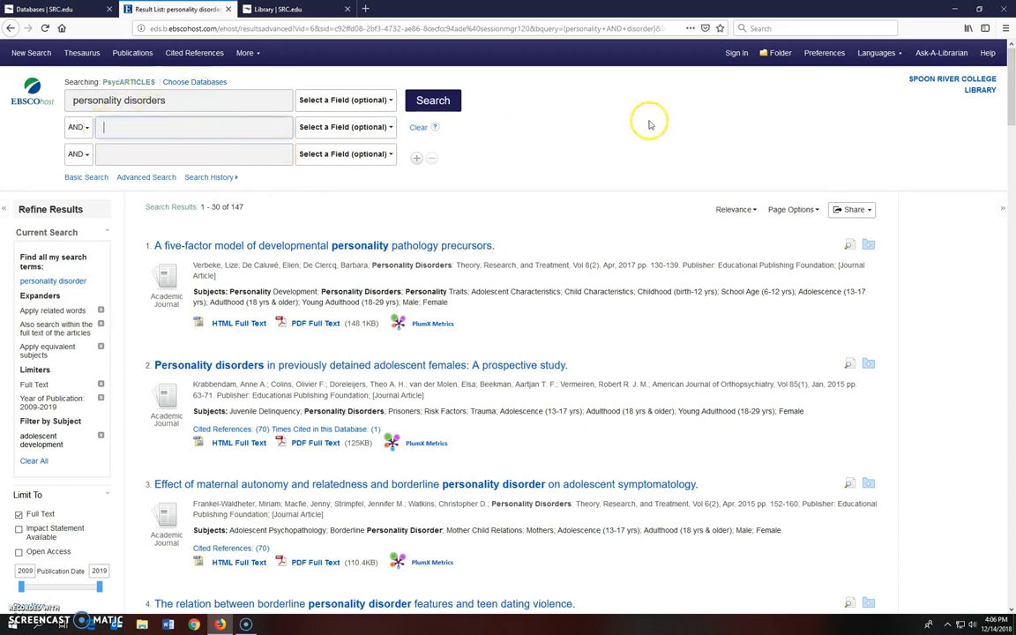
- Add 'antisocial behavior' as the second search term and run the combined search
type("antiso")
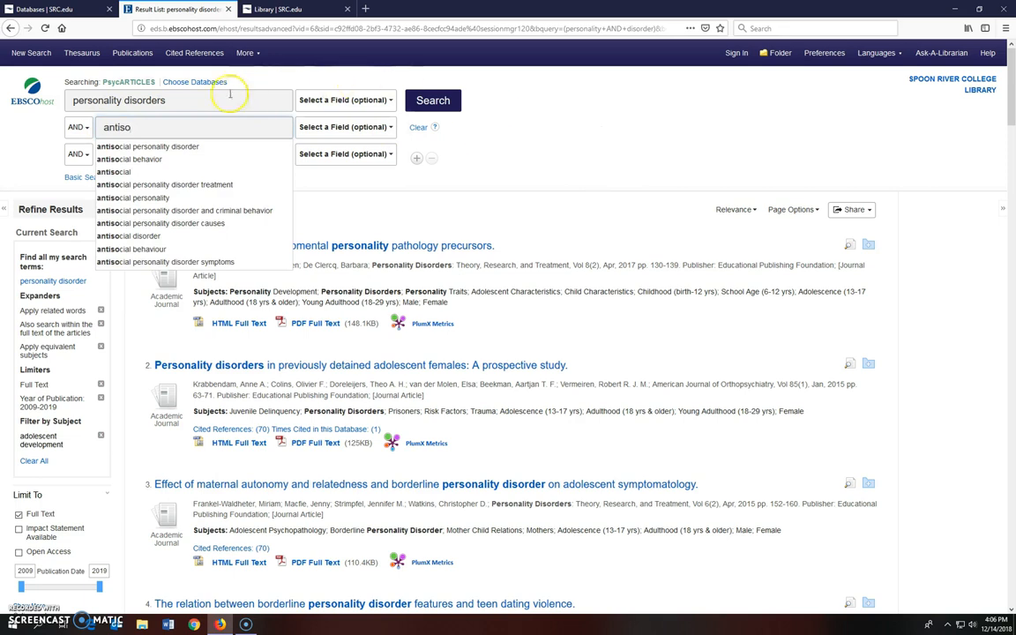
left_click(129, 158)
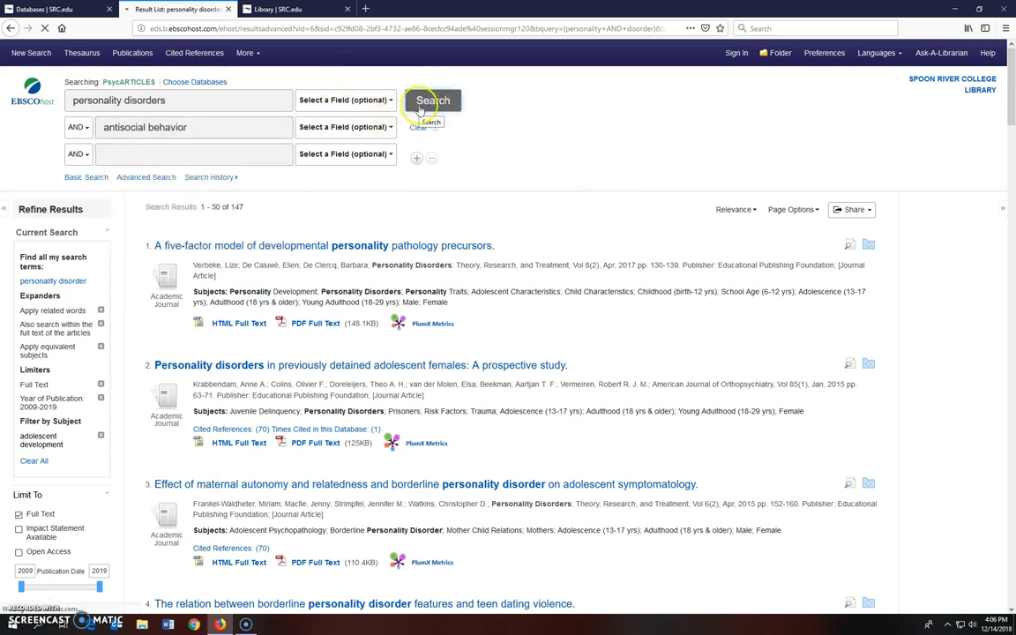
left_click(432, 100)
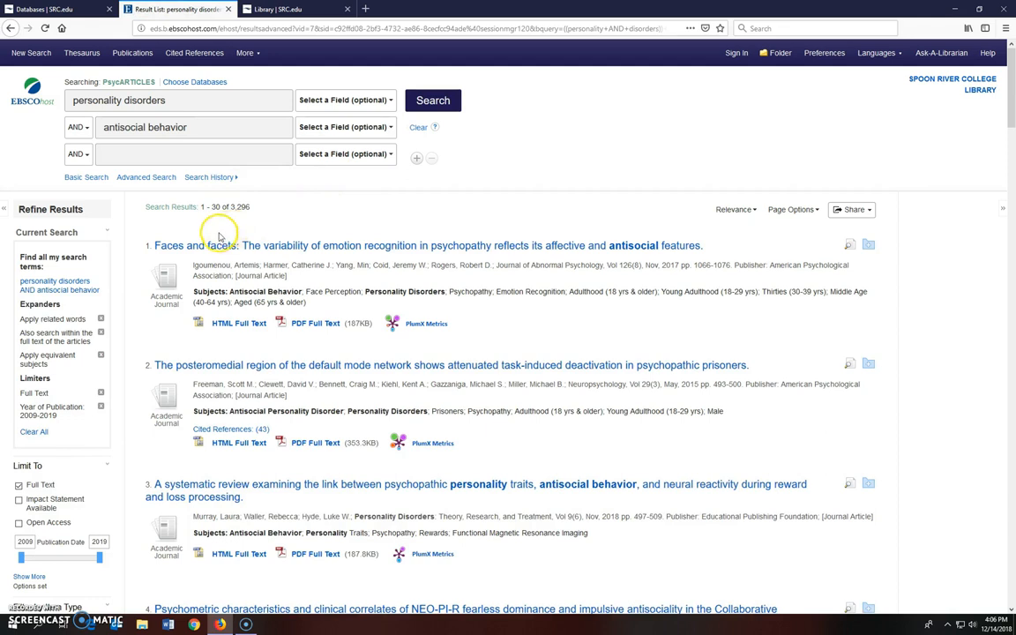
mouse_move(91, 412)
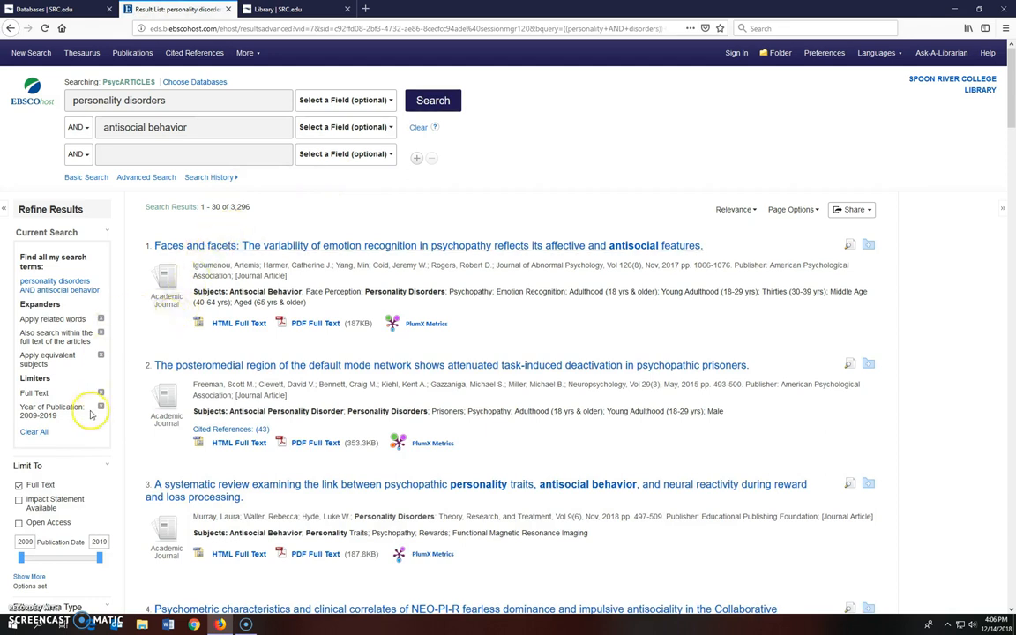
mouse_move(126, 364)
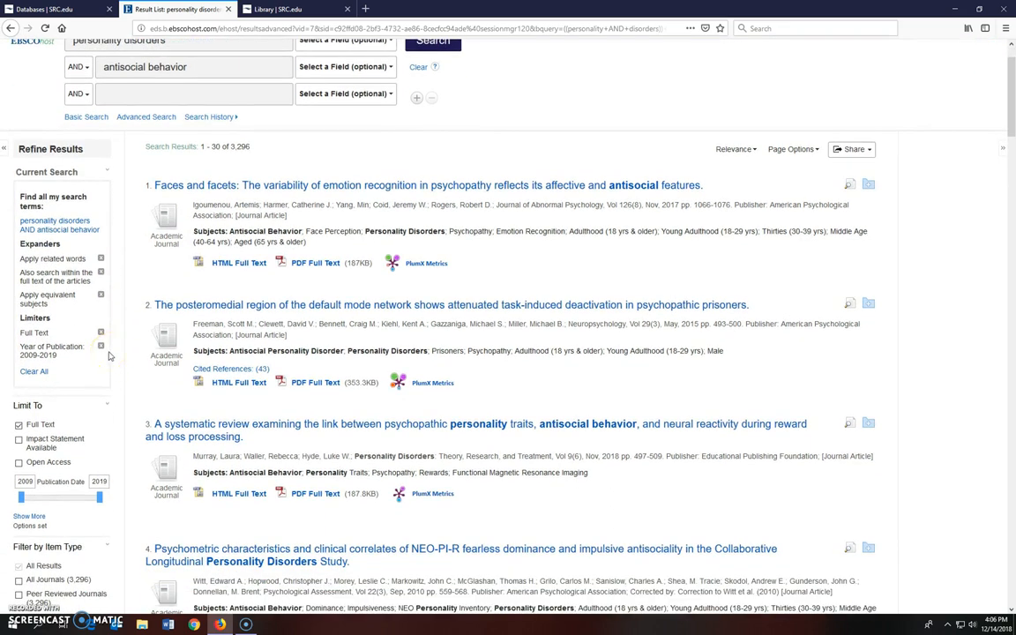
mouse_move(101, 347)
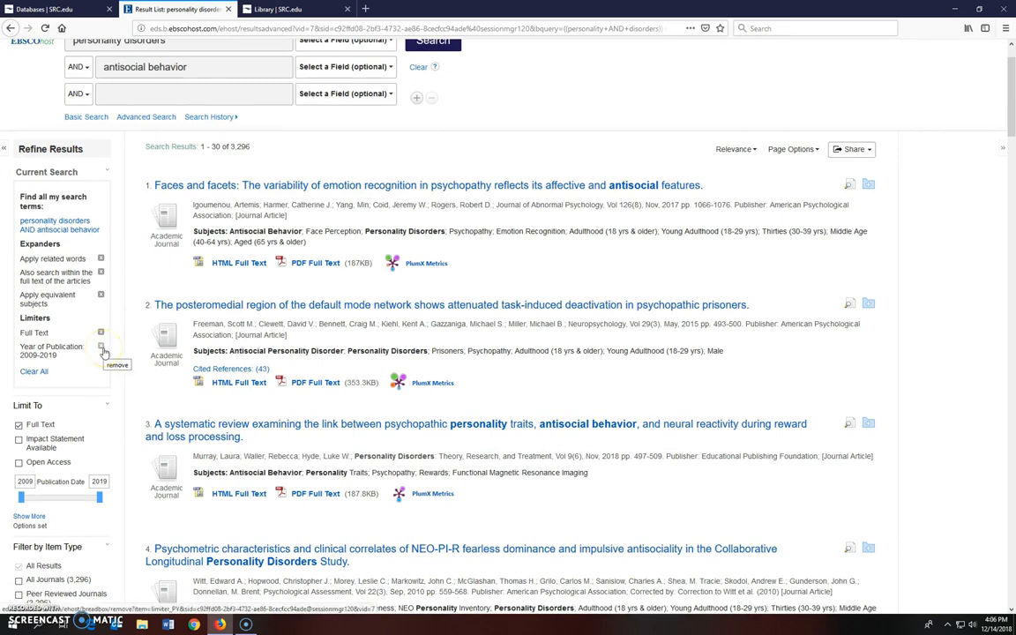
- Reapply the adolescent development subject filter to the two-term results
scroll("down", 3)
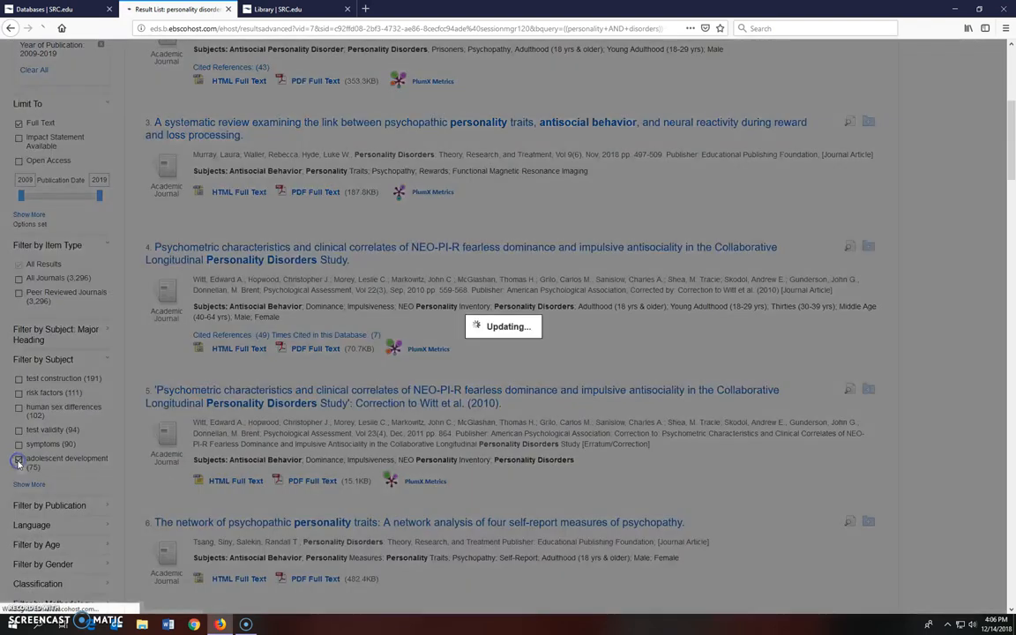
left_click(18, 461)
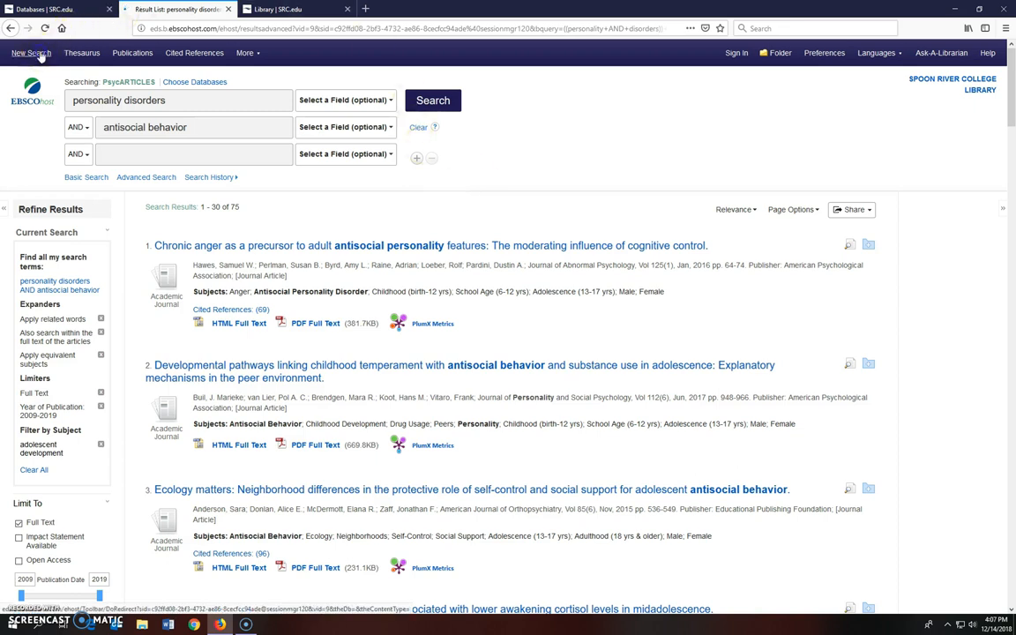
- Start a new search limited to 3217 Personality Disorders and Childhood (birth-12 yrs)
left_click(145, 177)
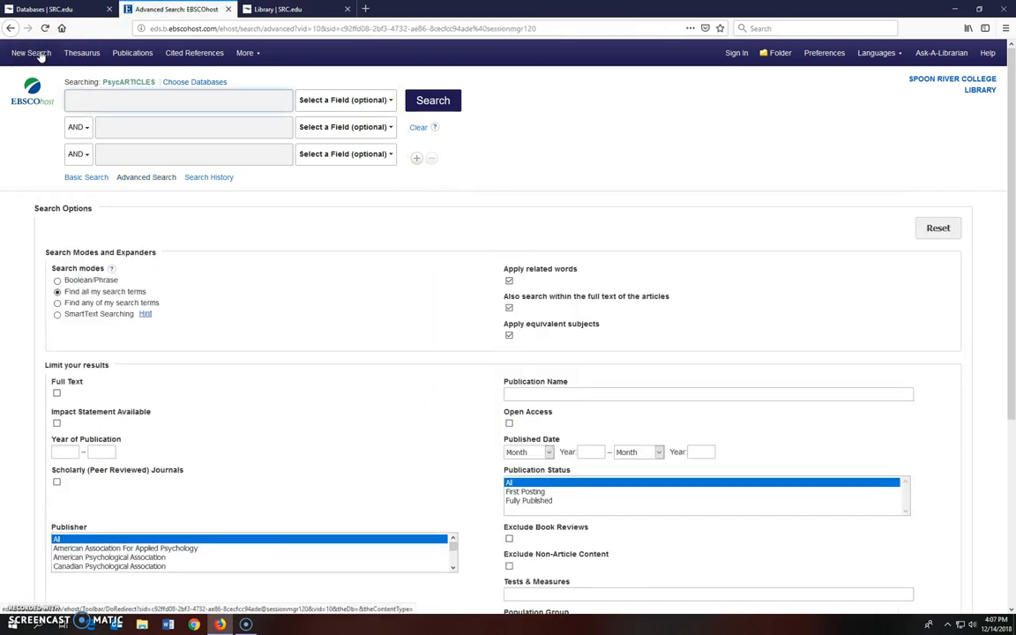
mouse_move(986, 335)
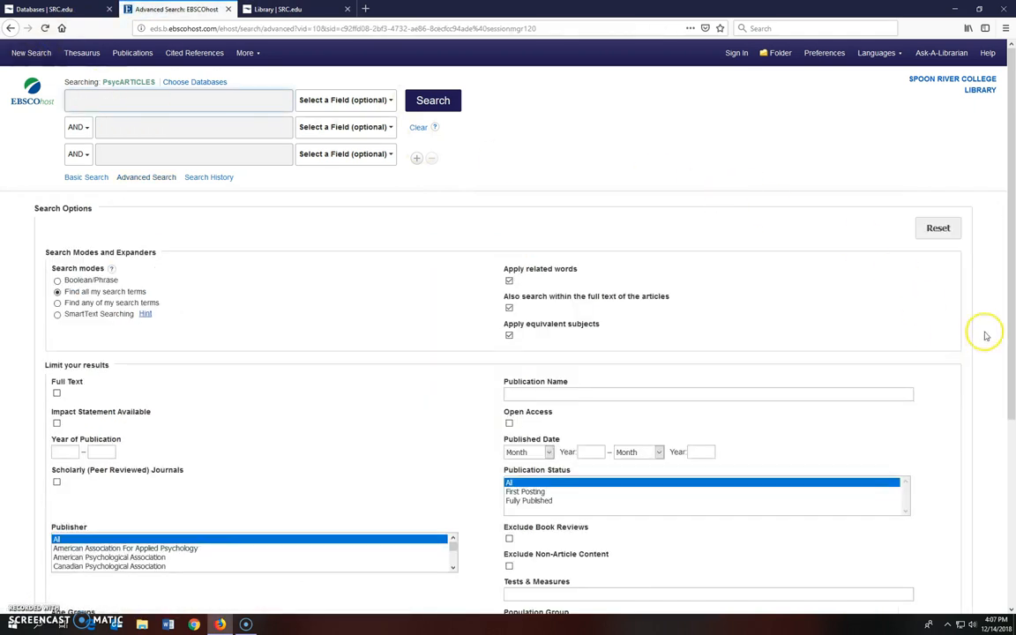
scroll("down", 3)
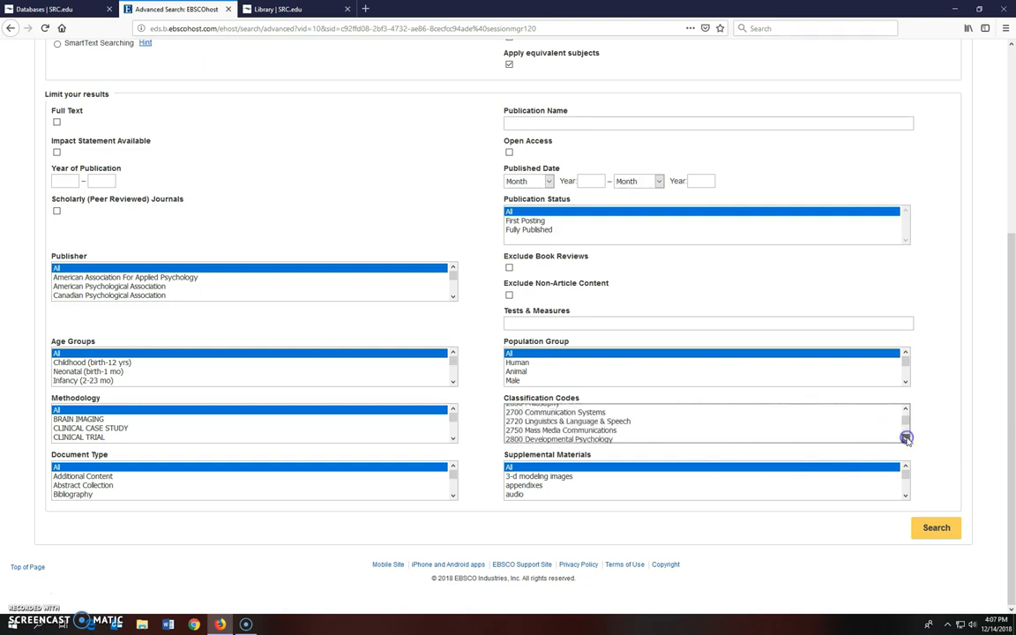
left_click(906, 439)
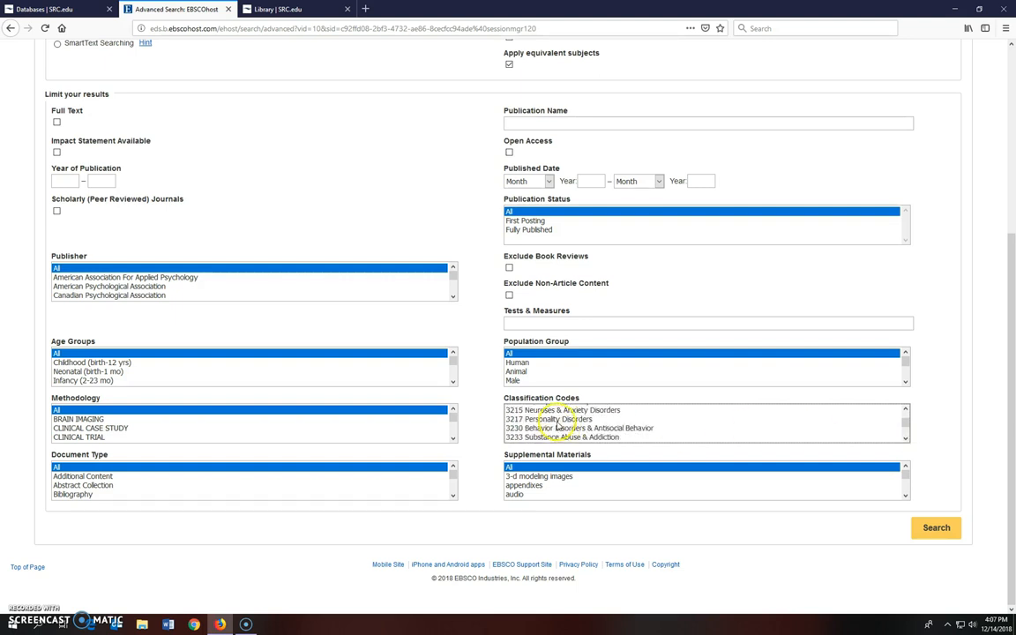
left_click(553, 418)
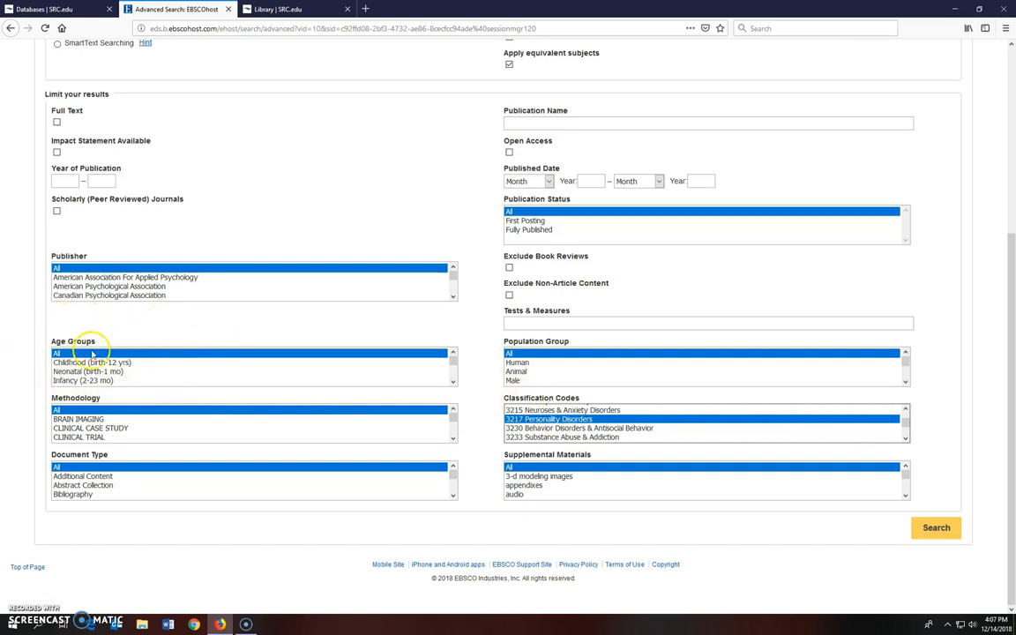
left_click(91, 361)
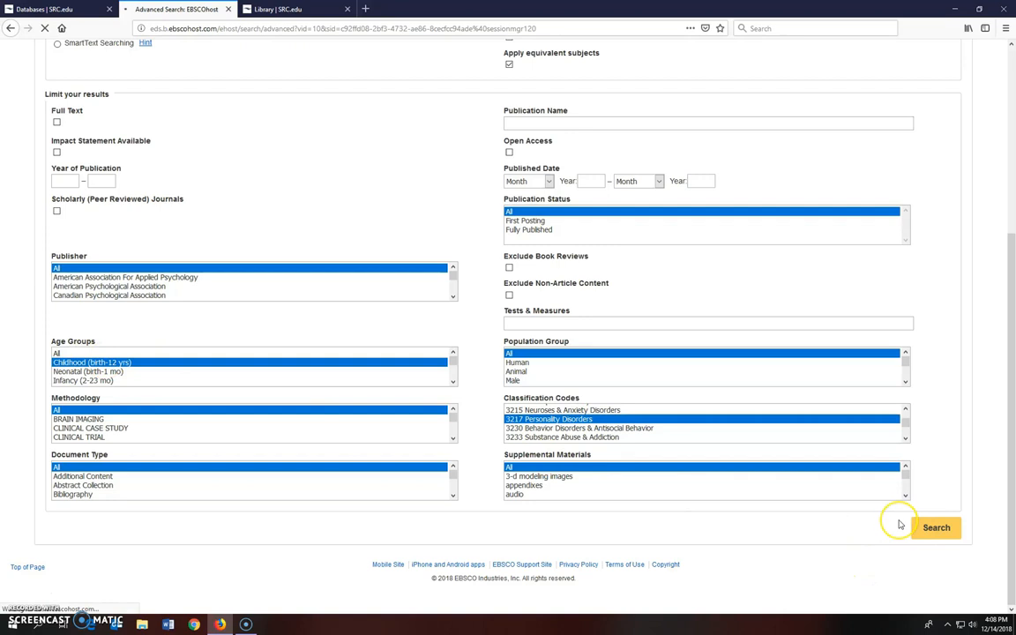
- Run the limited search and set the publication start year to 2009
left_click(936, 527)
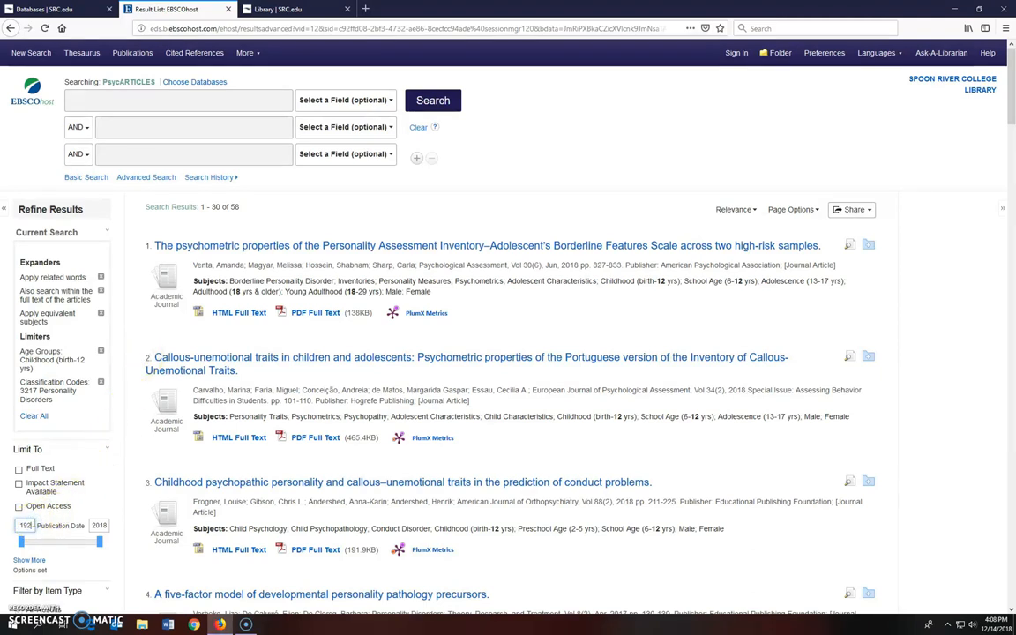
left_click(27, 525)
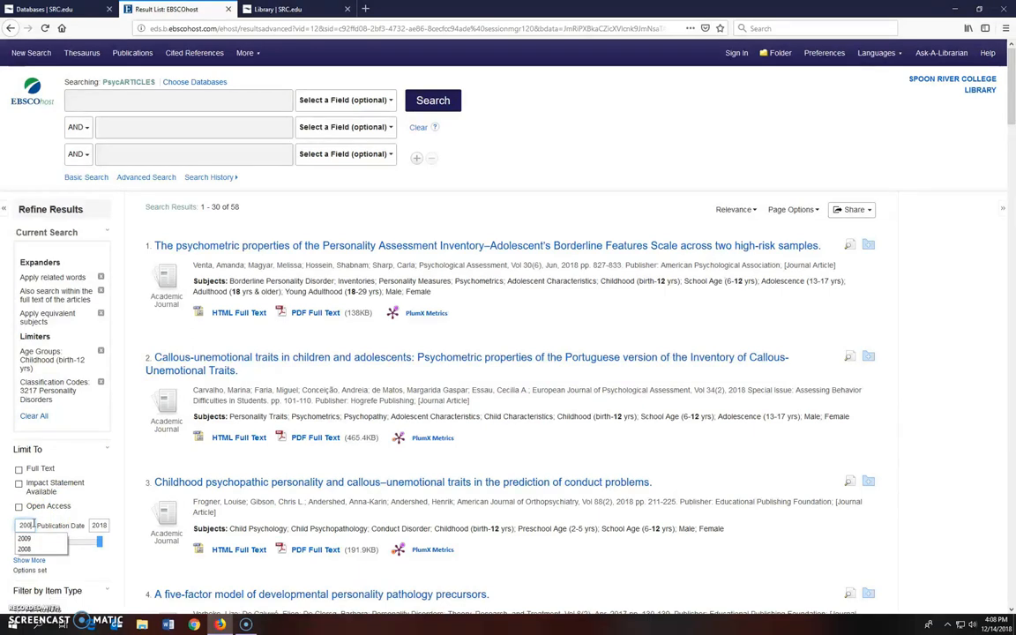
left_click(344, 99)
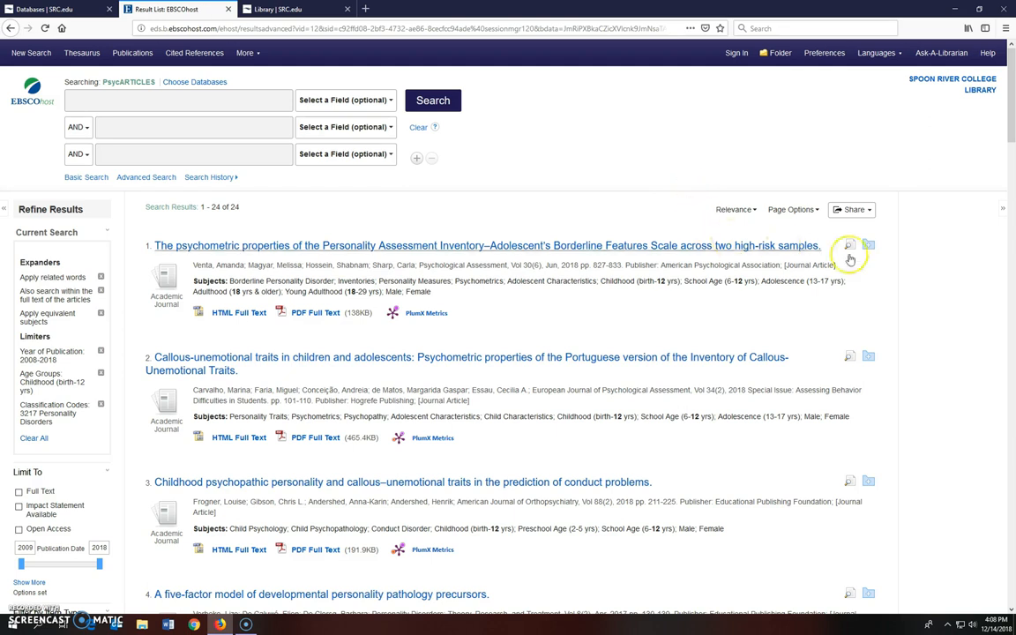
- Preview the Personality Assessment Inventory–Adolescent abstract and open its PDF full text
left_click(849, 245)
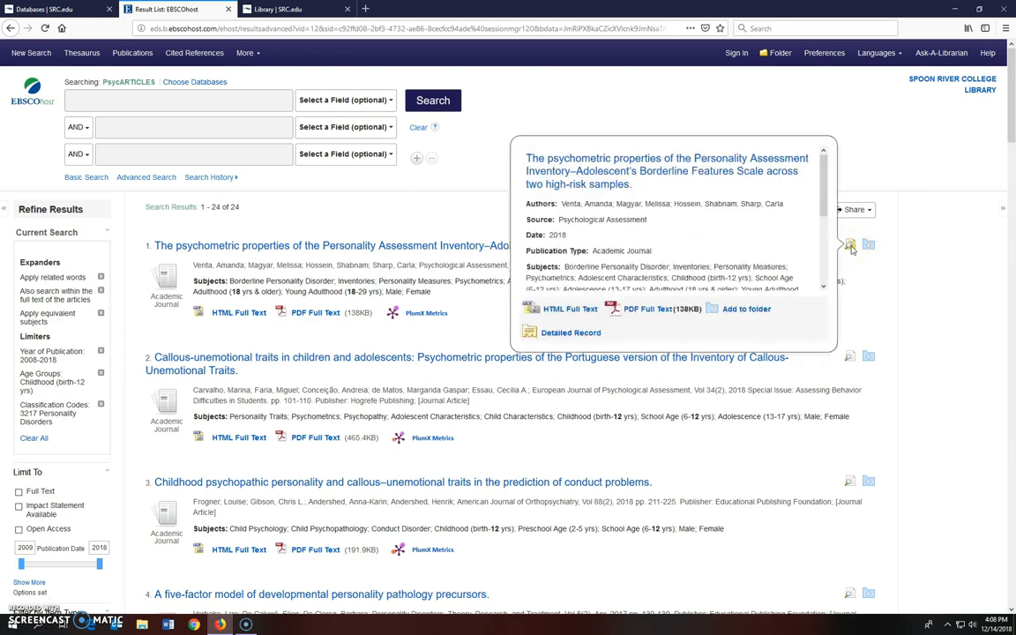
scroll("down", 3)
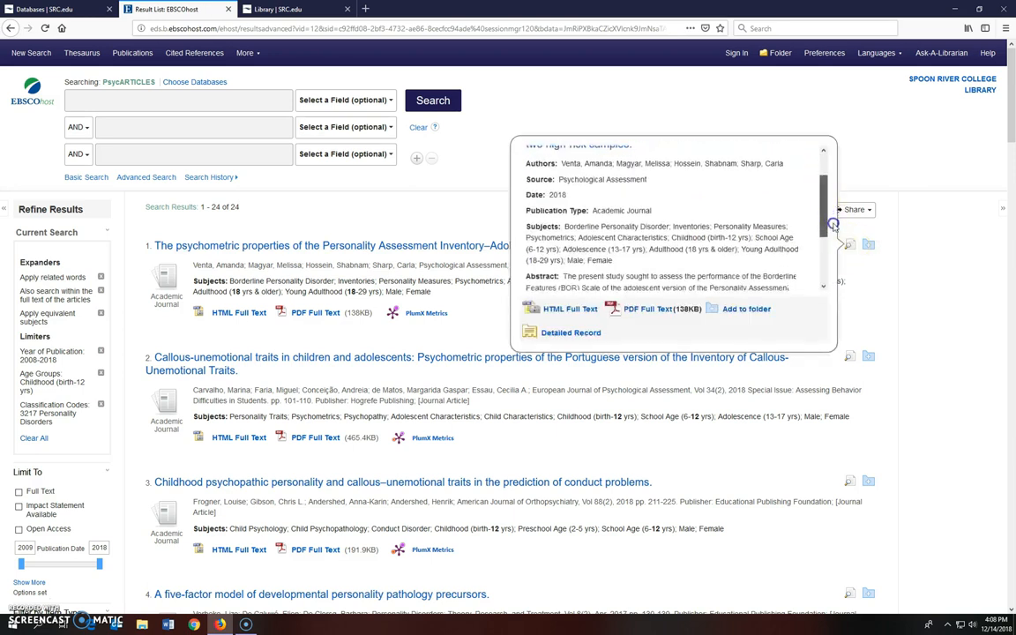
scroll("down", 3)
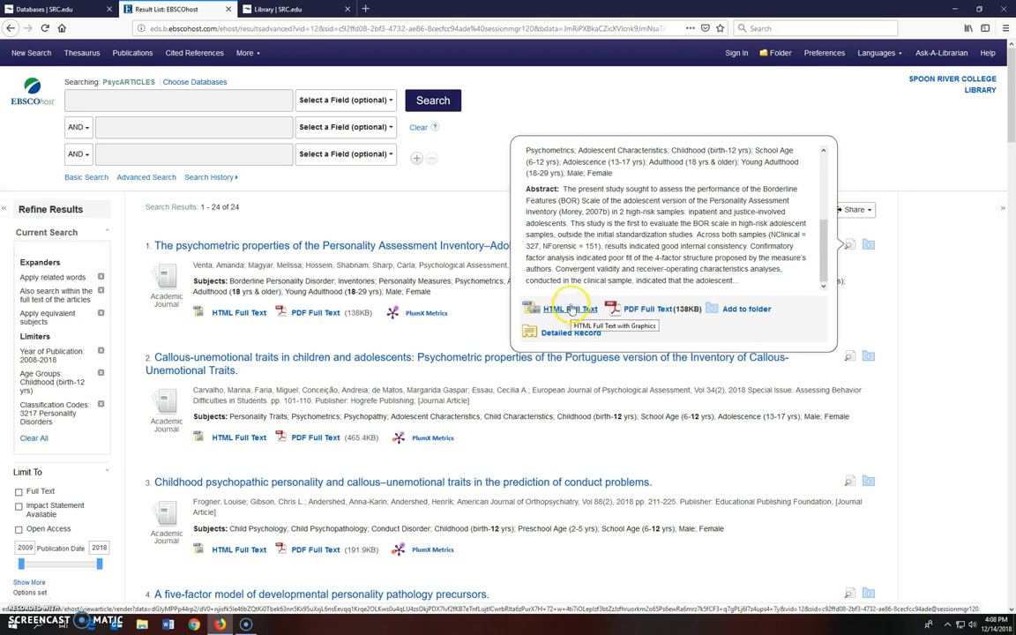
mouse_move(650, 313)
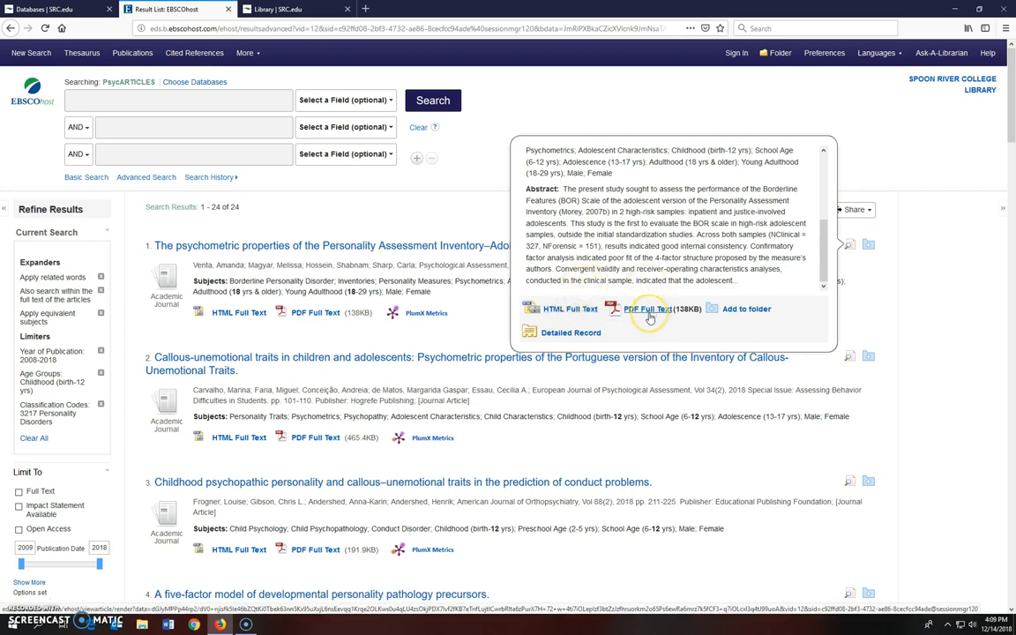
mouse_move(647, 309)
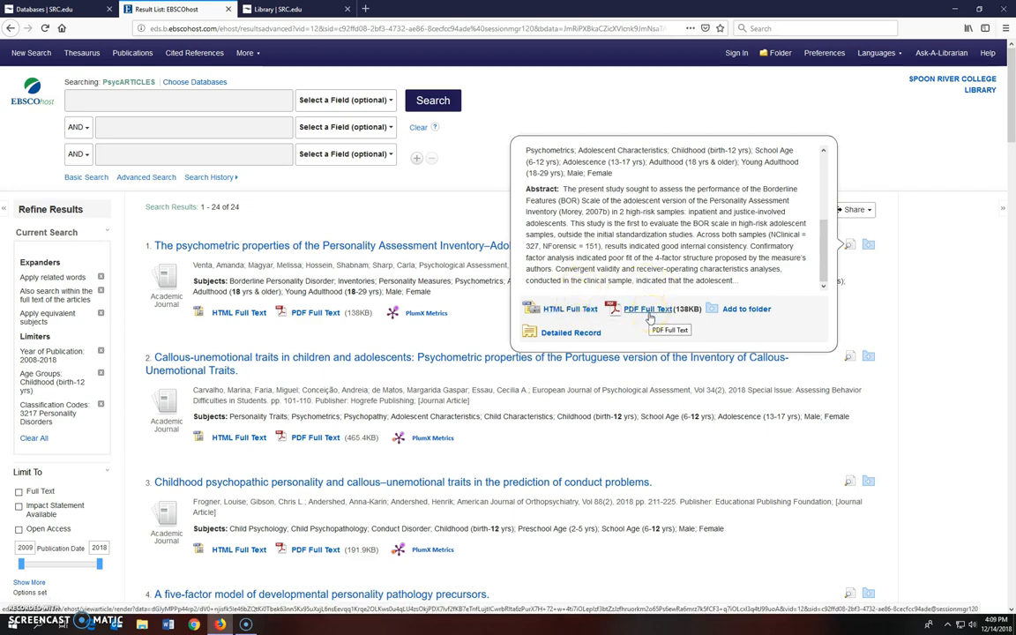
left_click(647, 309)
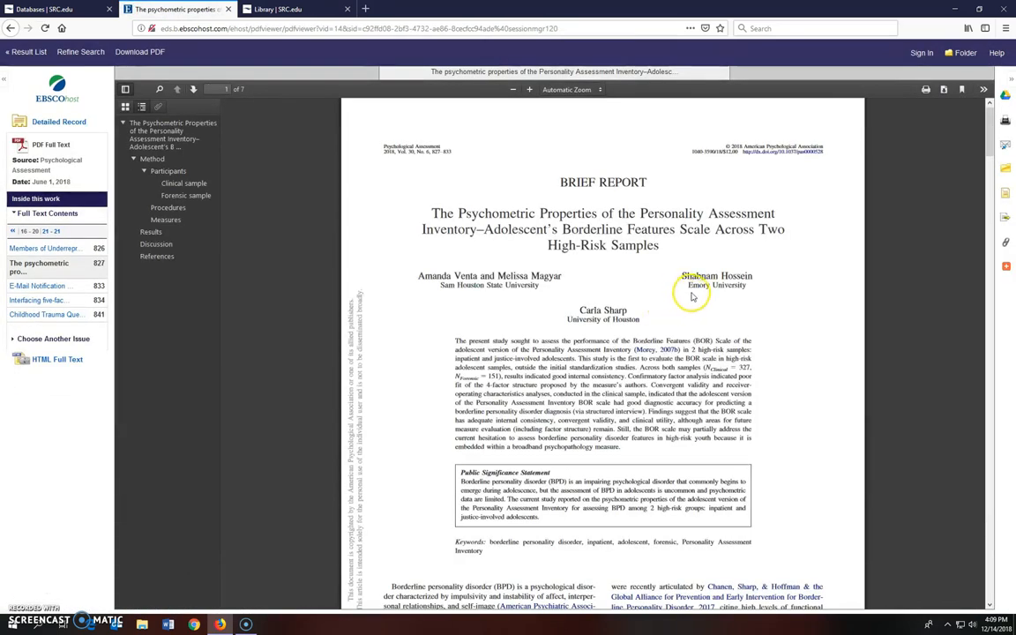
mouse_move(953, 160)
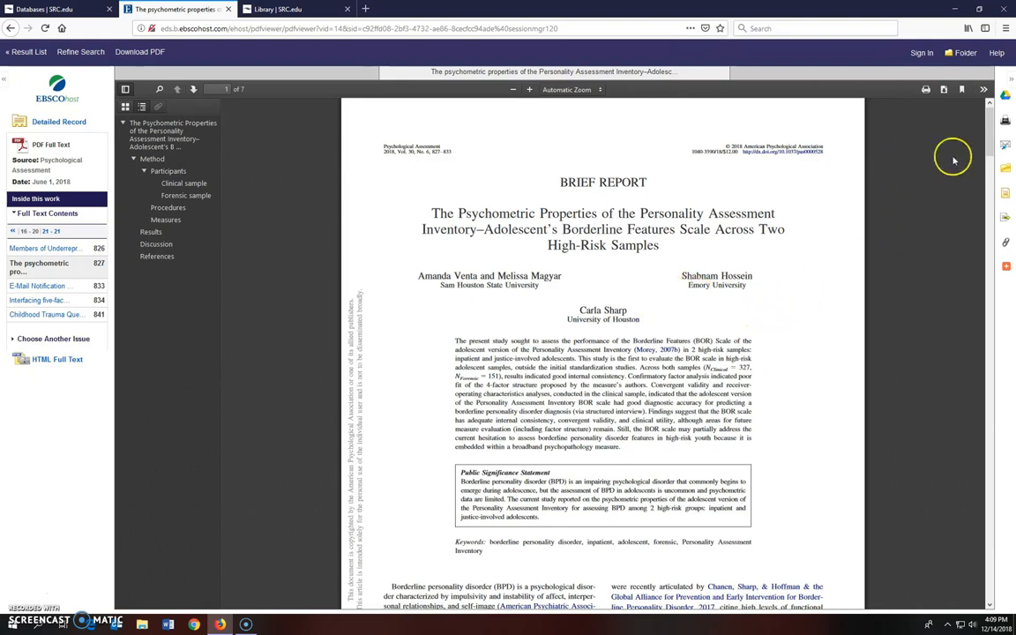
mouse_move(1005, 95)
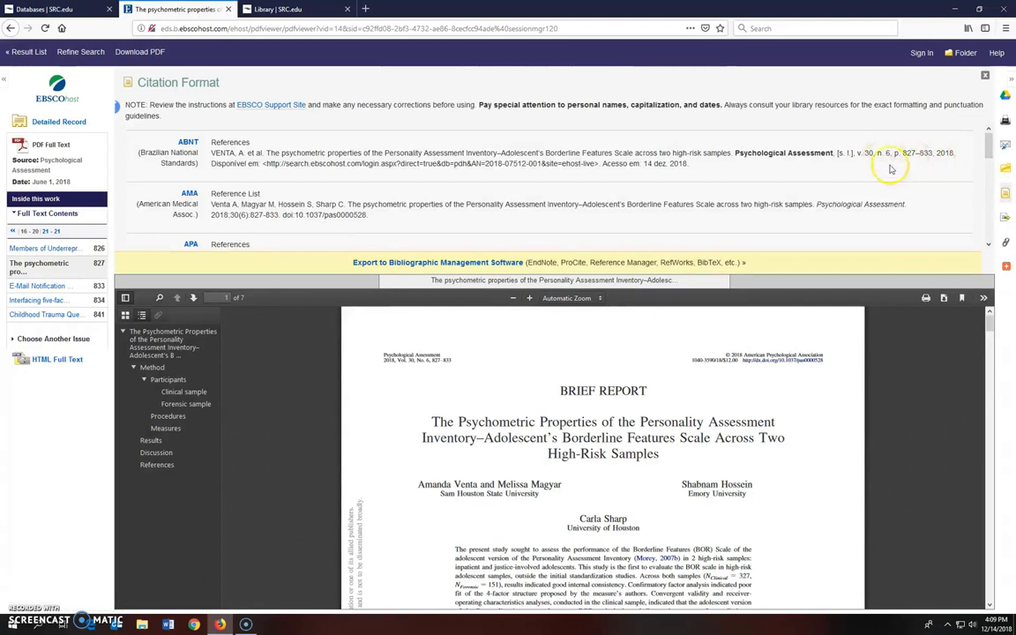
mouse_move(876, 199)
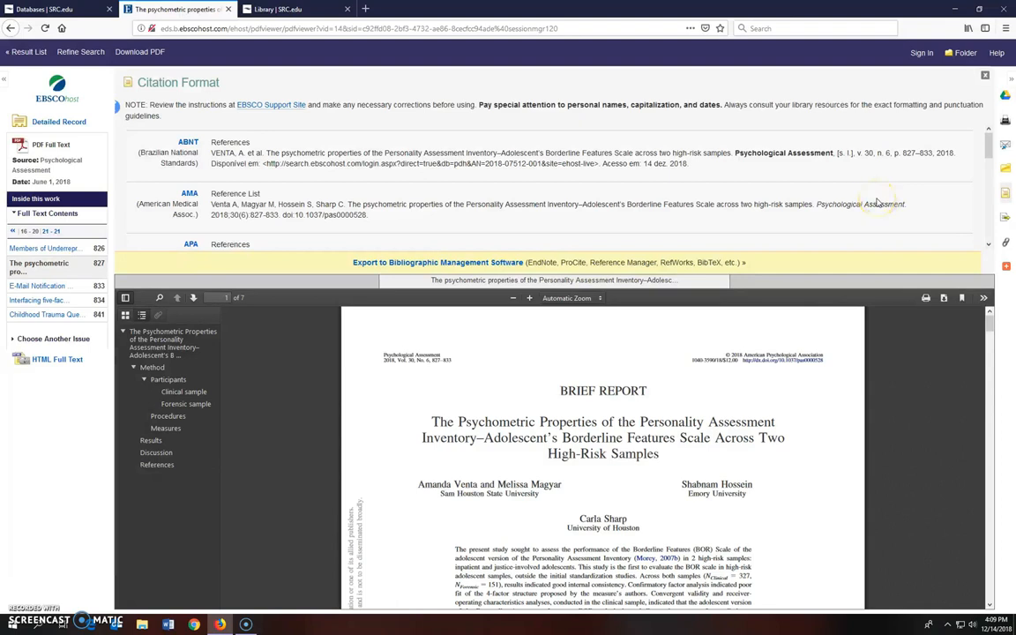
mouse_move(878, 202)
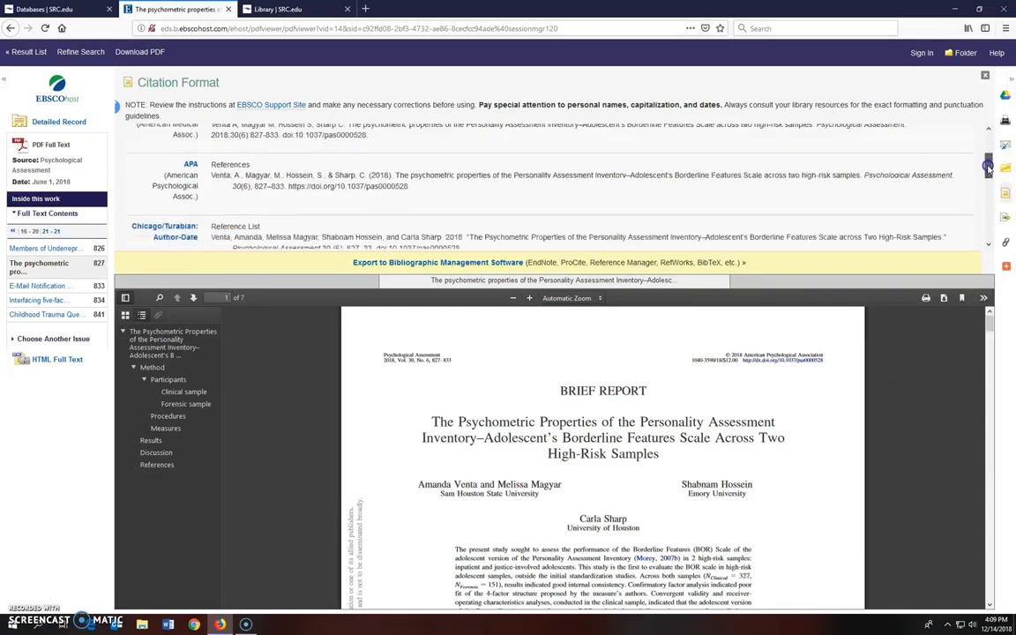
- Select the APA reference text, then close the Citation Format panel
scroll("down", 3)
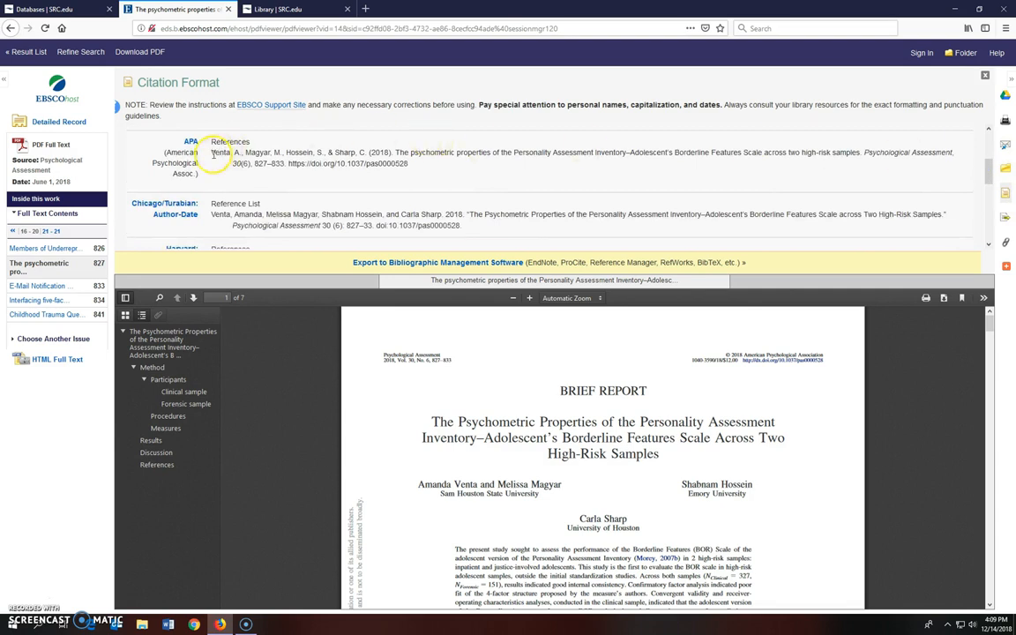
left_click_drag(212, 152, 410, 164)
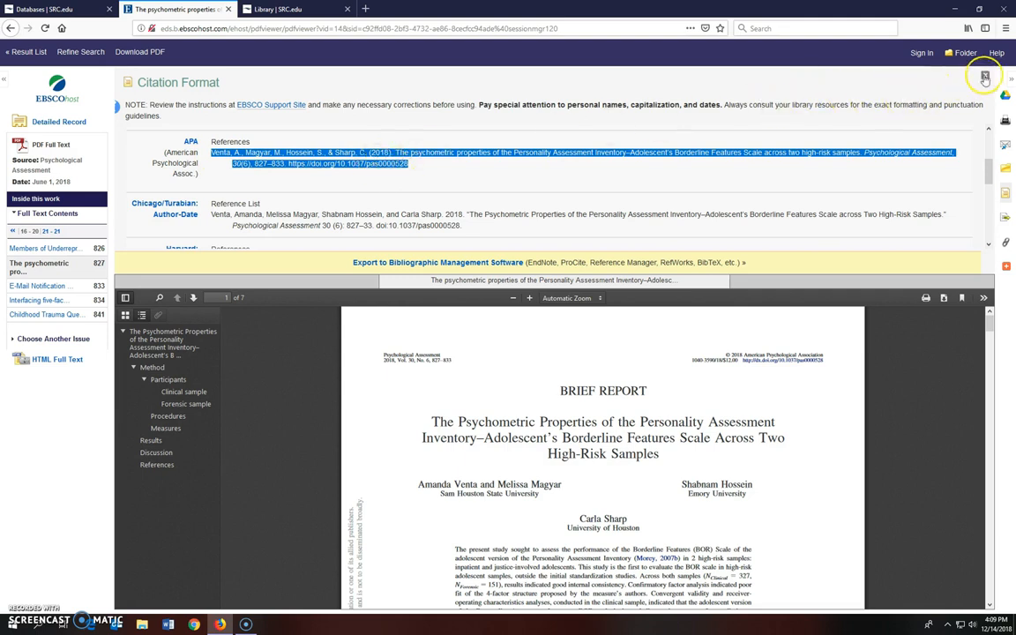
left_click(984, 78)
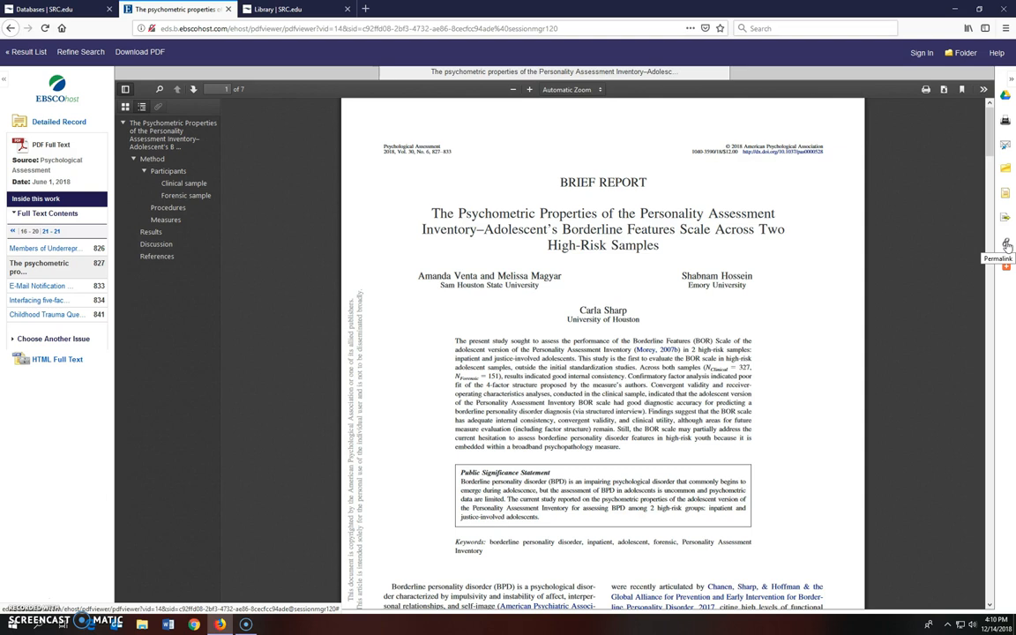
left_click(352, 28)
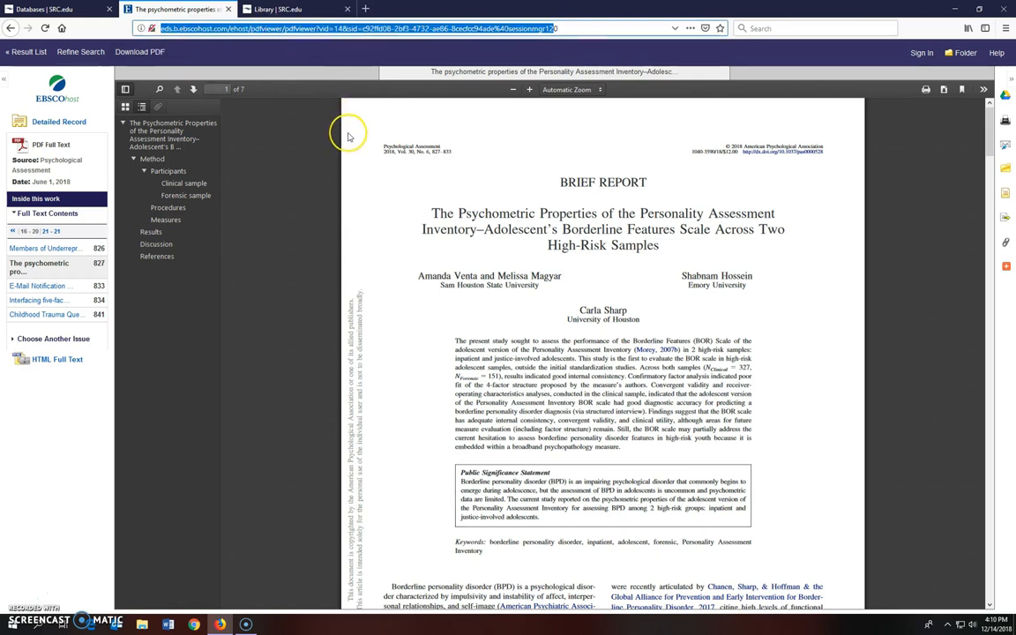
mouse_move(968, 224)
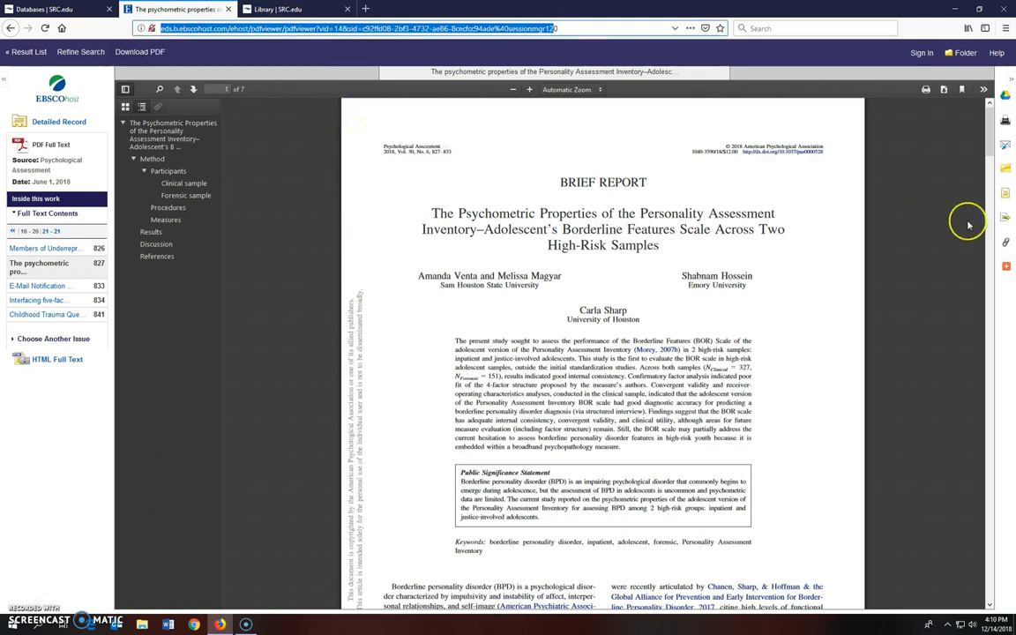